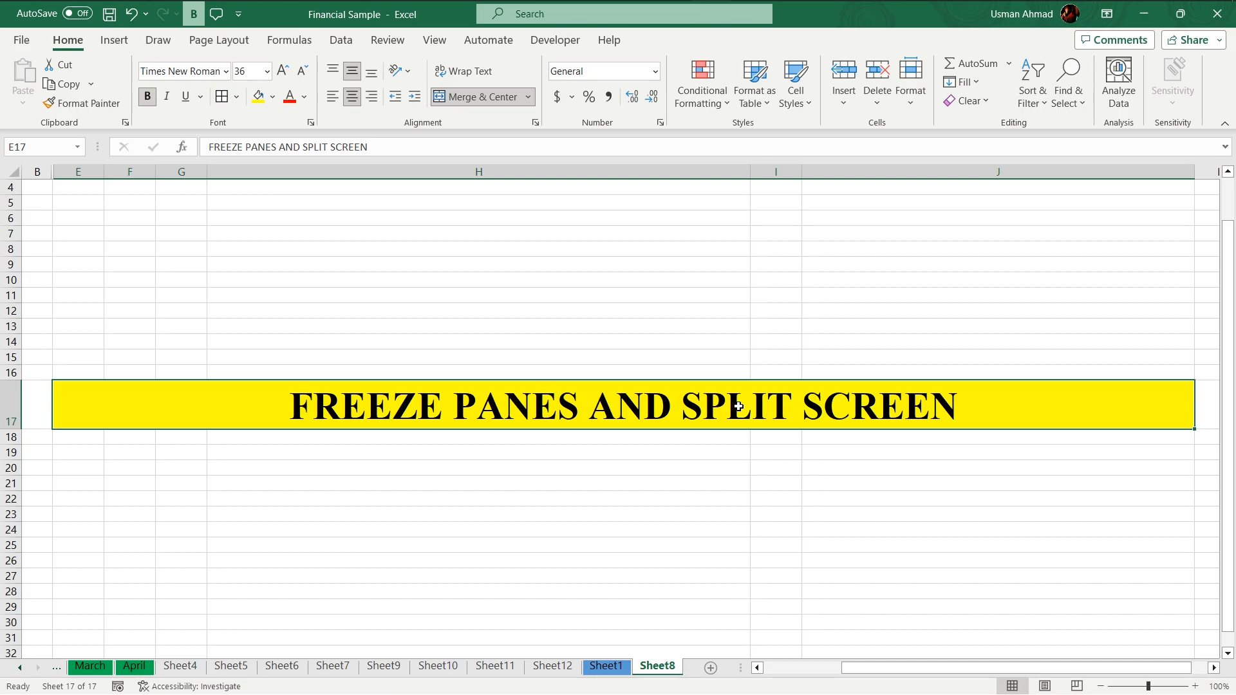
- Switch from the title sheet to Sheet1 with the financial sales table
left_click(606, 665)
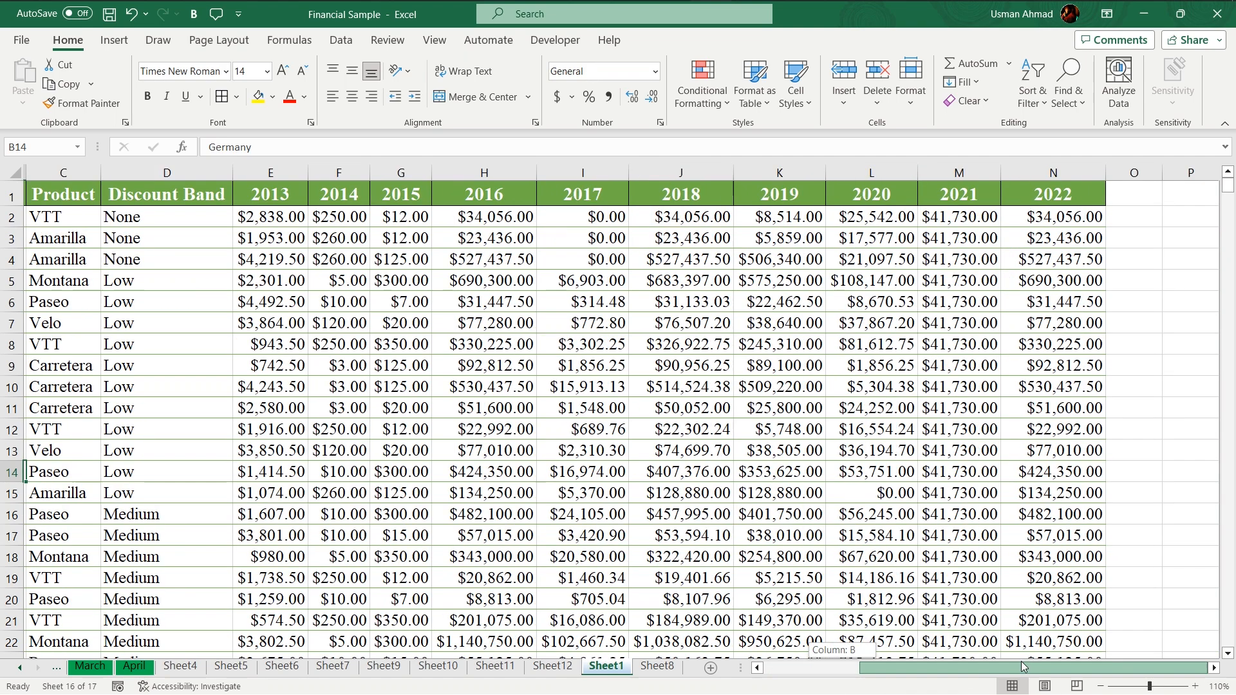
scroll("left", 3)
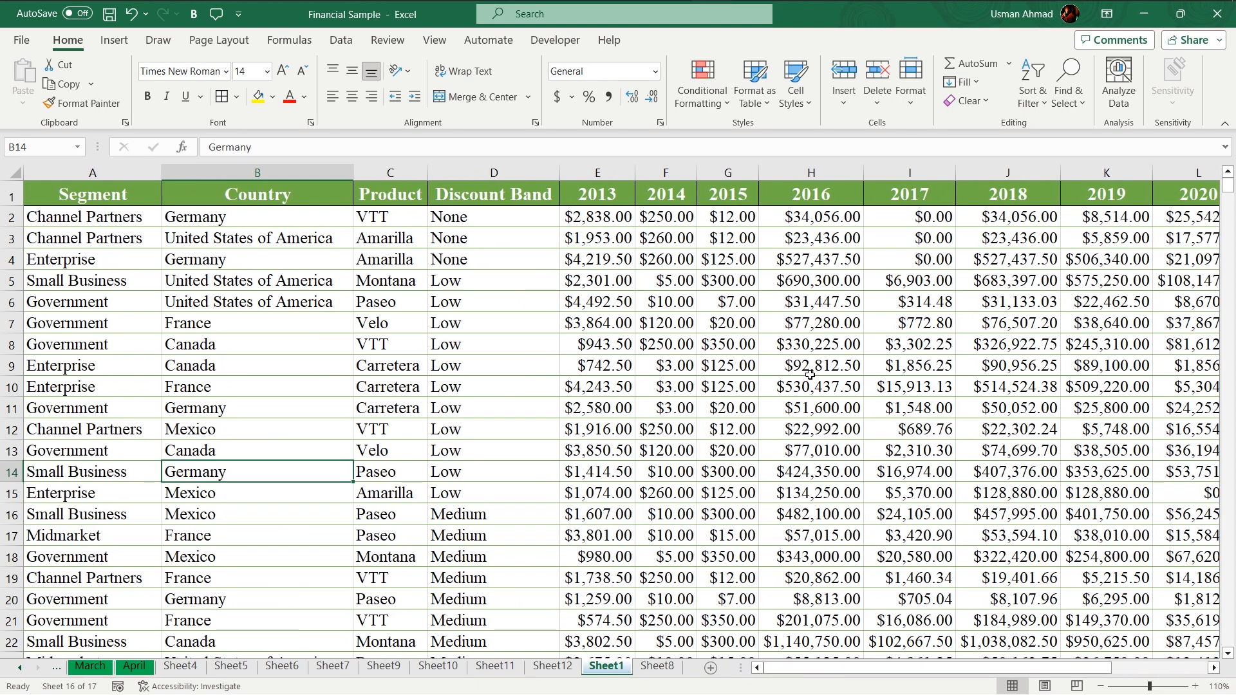
scroll("down", 3)
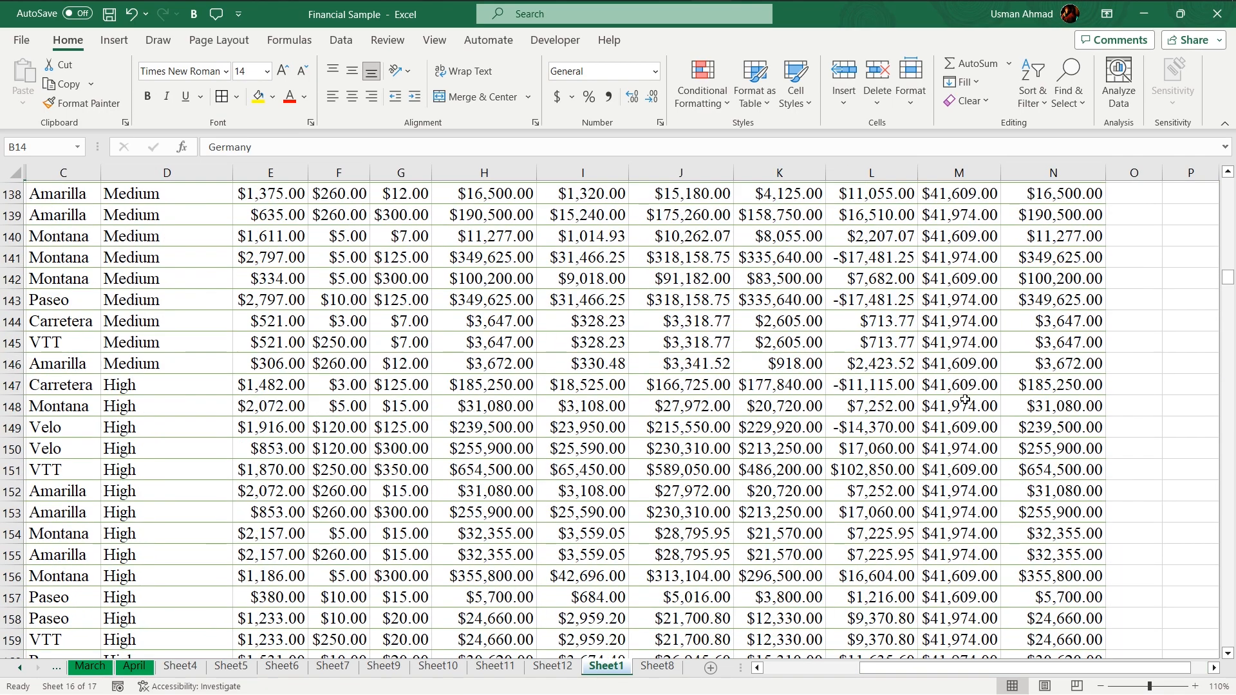
scroll("up", 3)
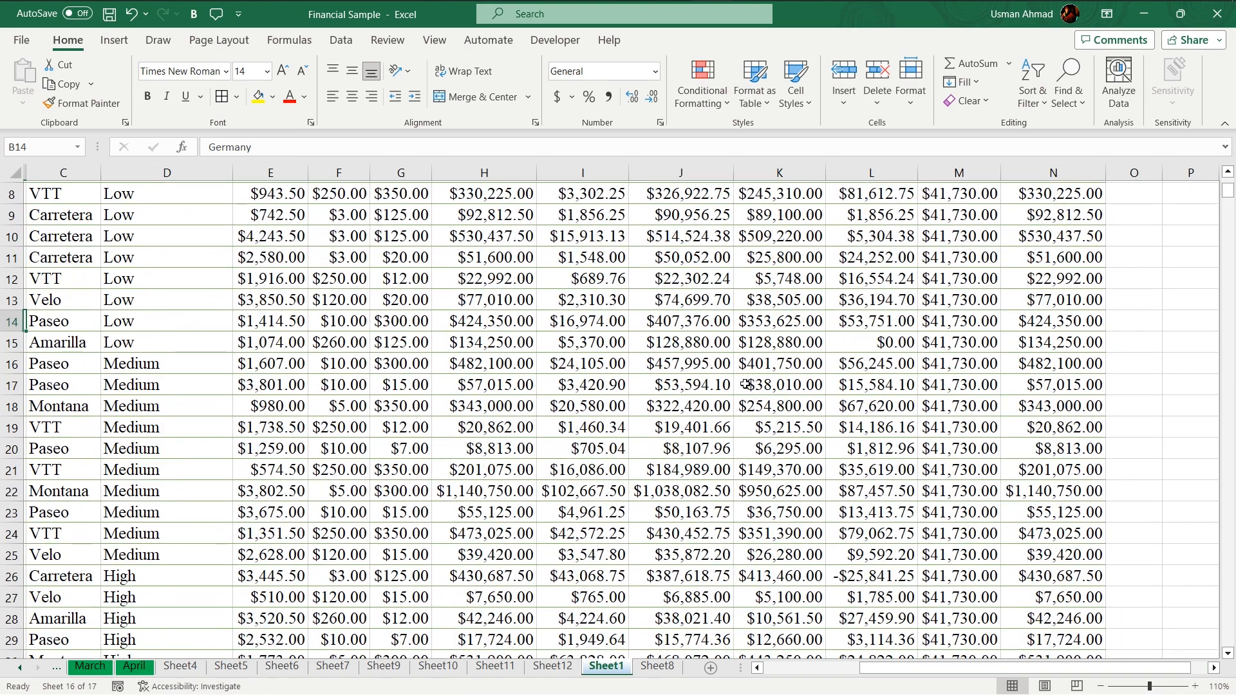
scroll("left", 3)
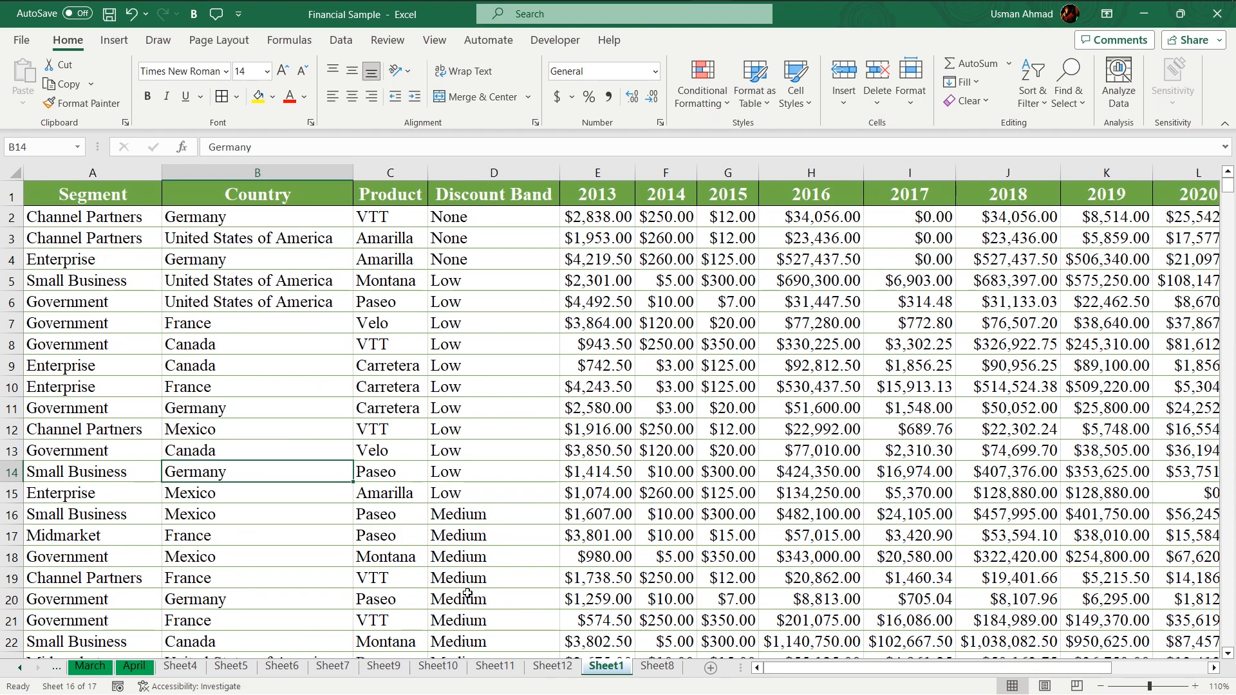
scroll("right", 3)
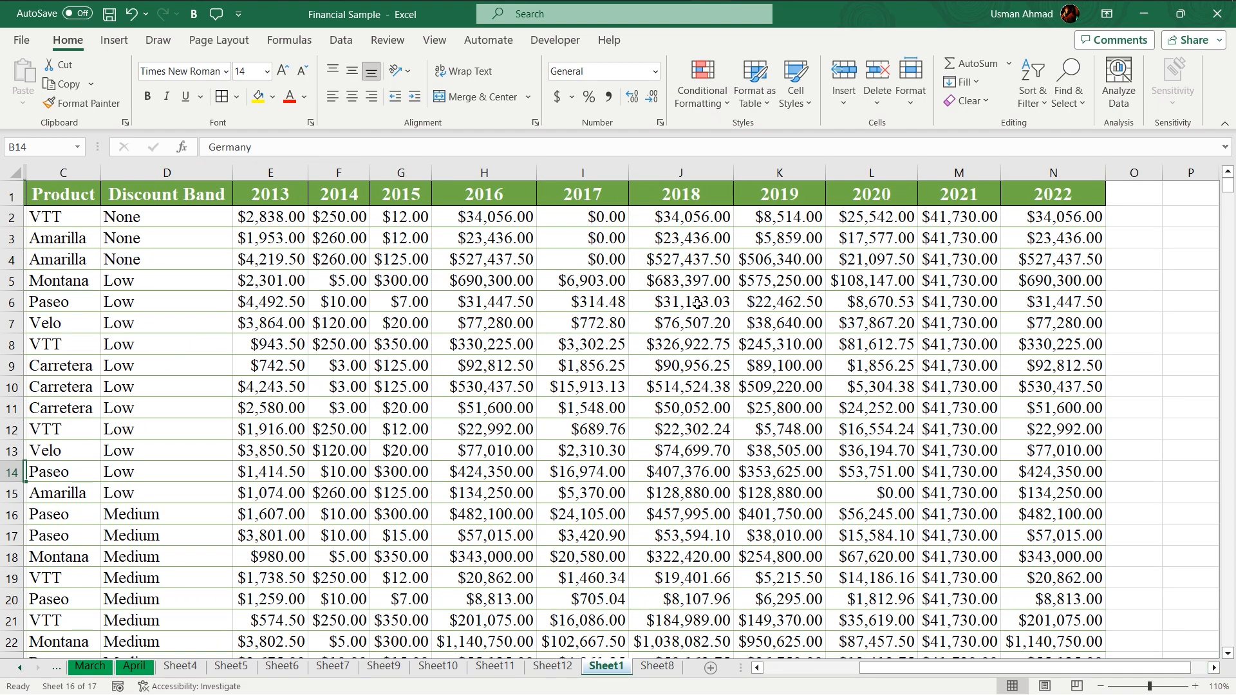
scroll("down", 3)
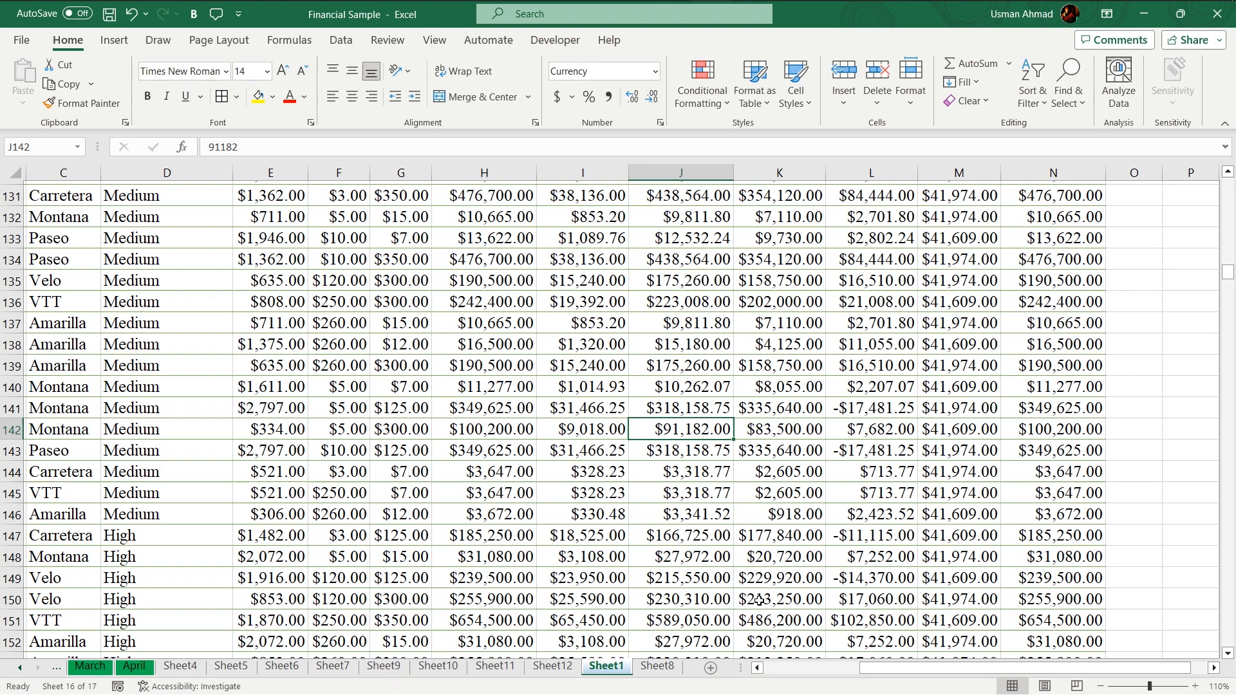
scroll("up", 3)
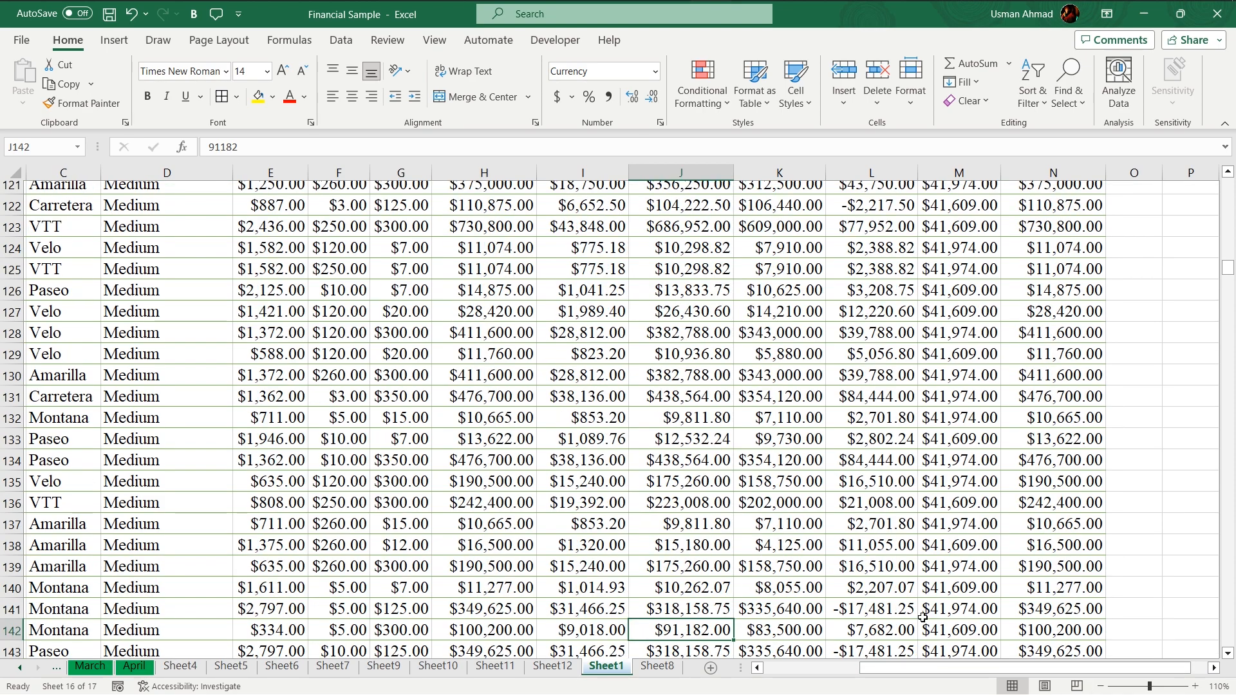
scroll("up", 3)
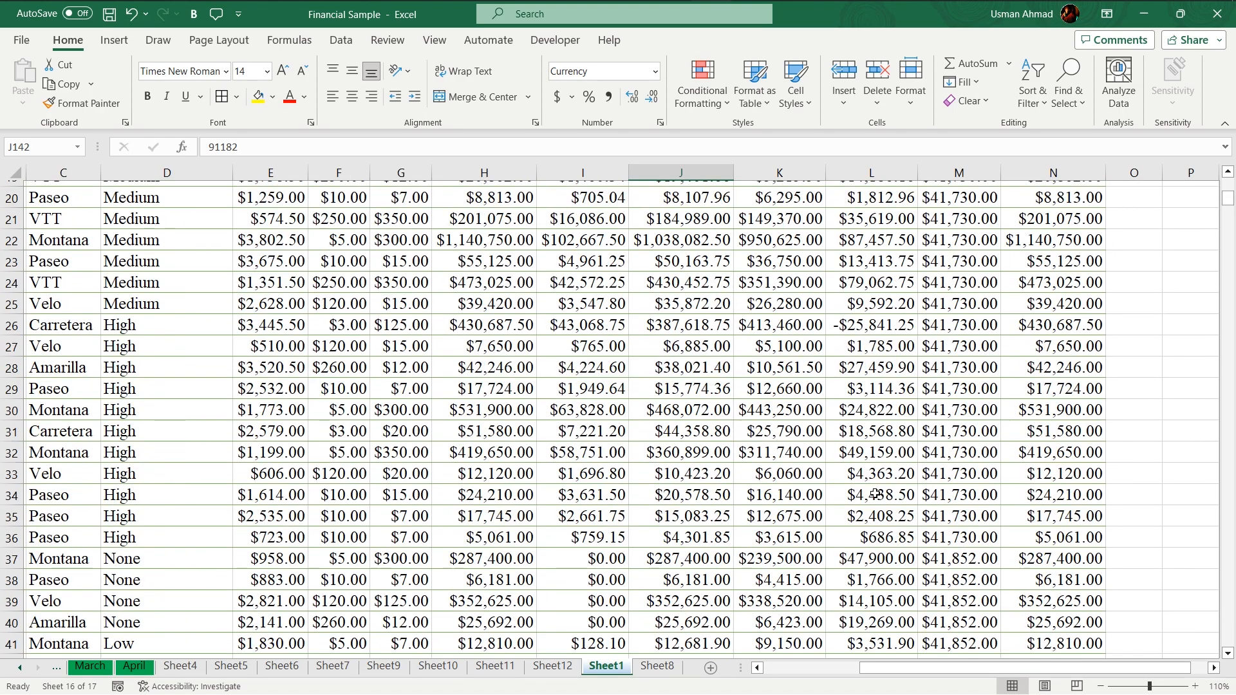
scroll("up", 3)
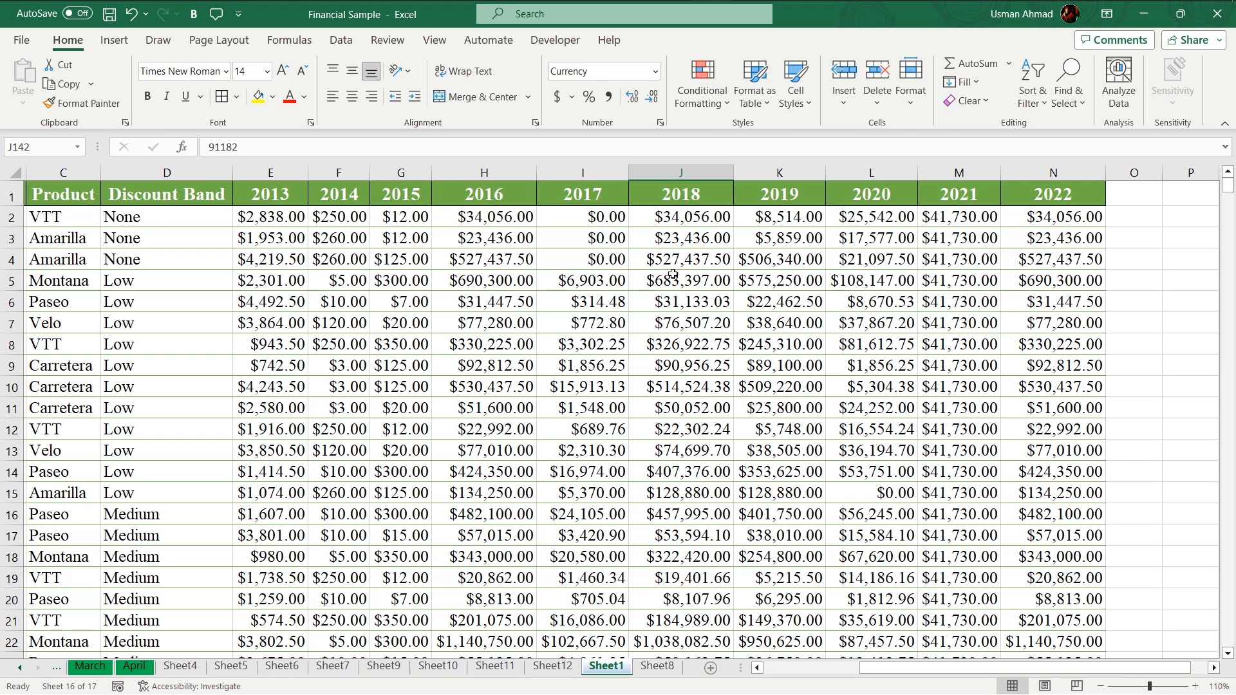
scroll("down", 3)
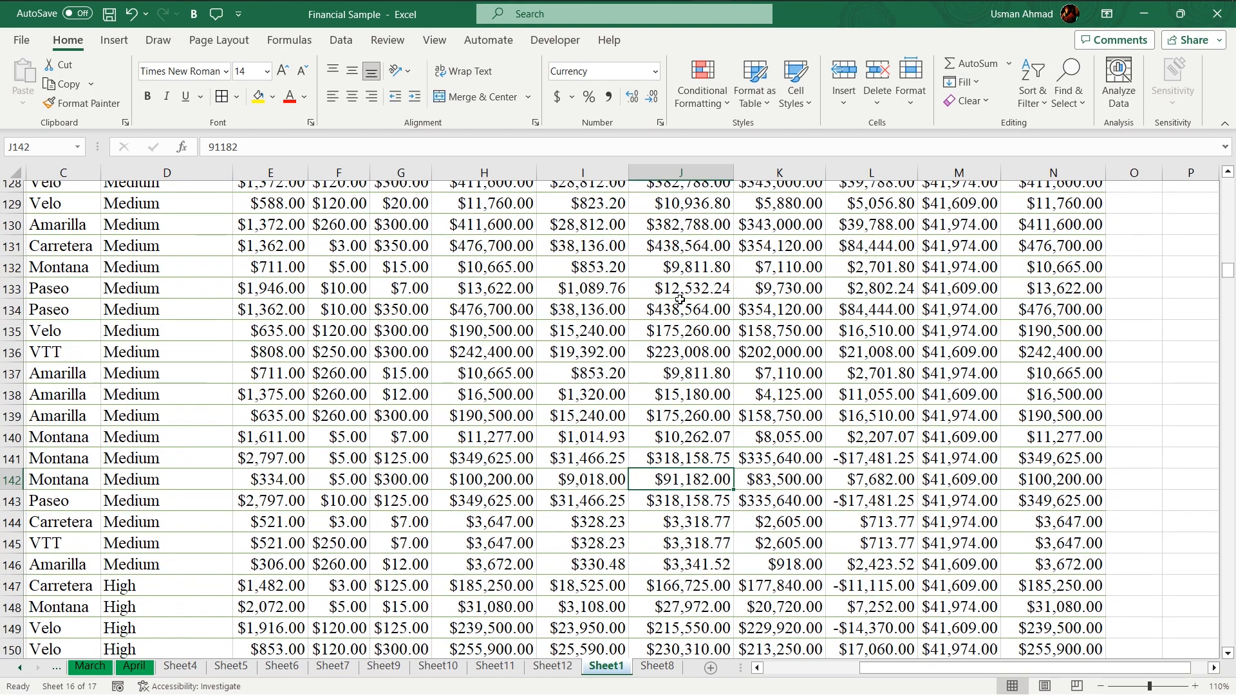
scroll("down", 3)
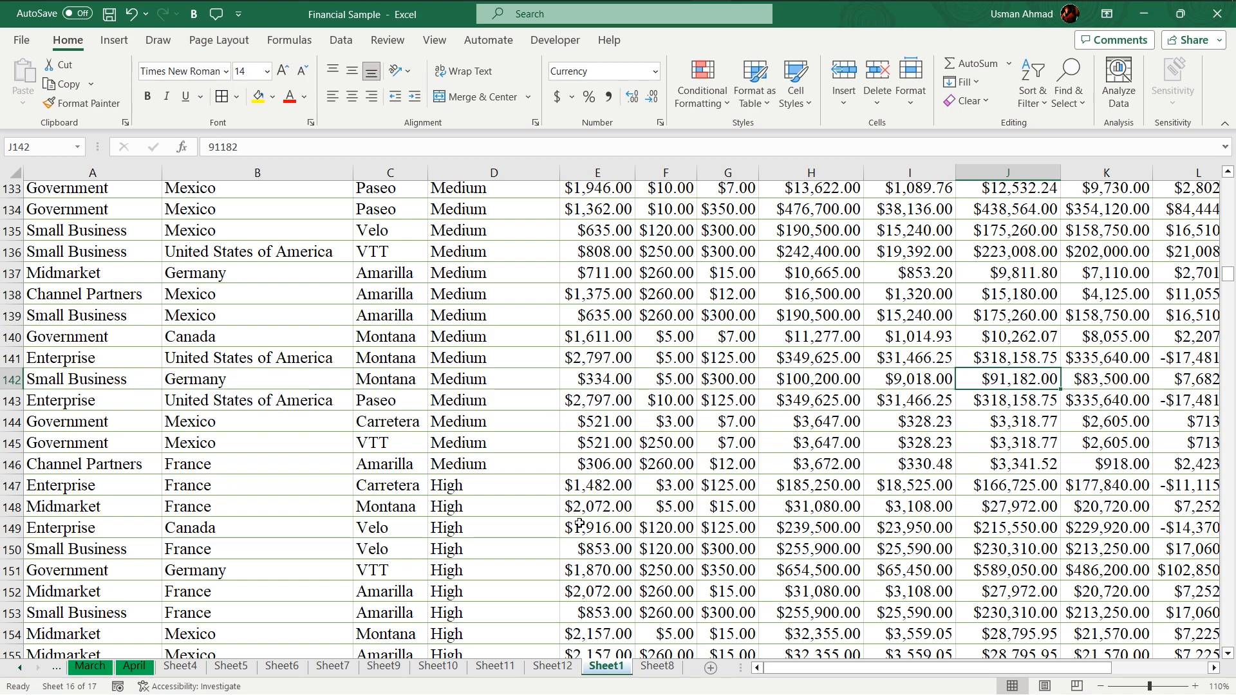
mouse_move(849, 668)
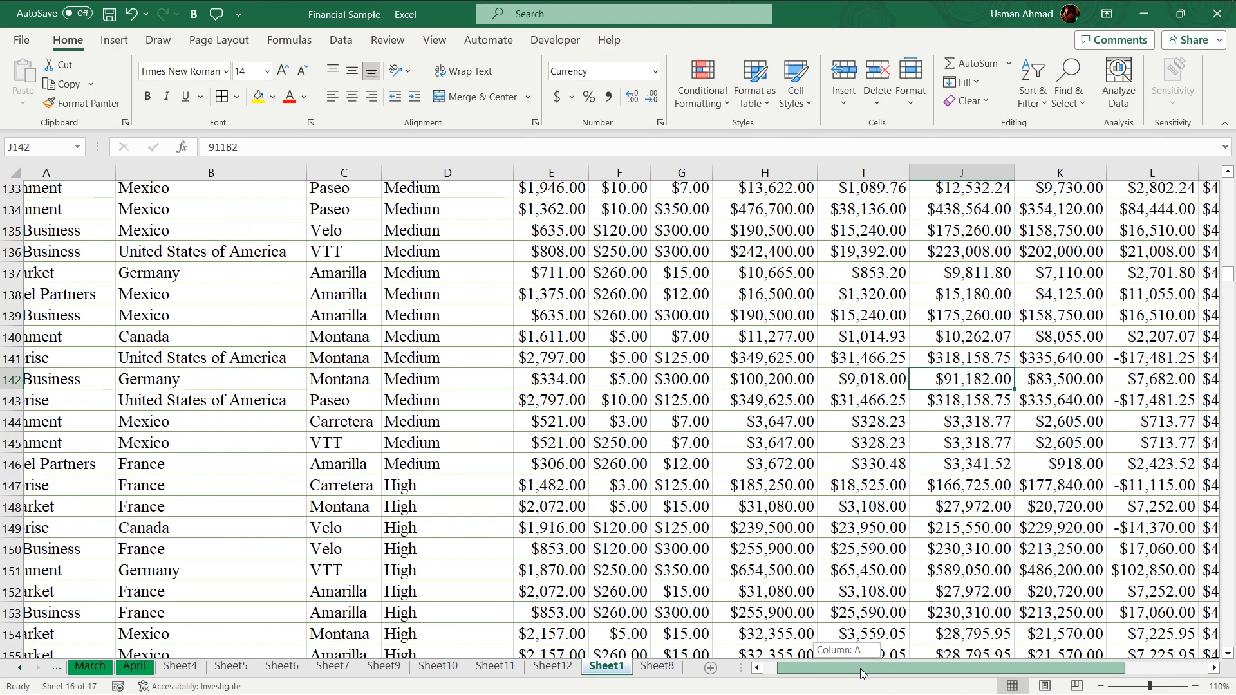
scroll("down", 3)
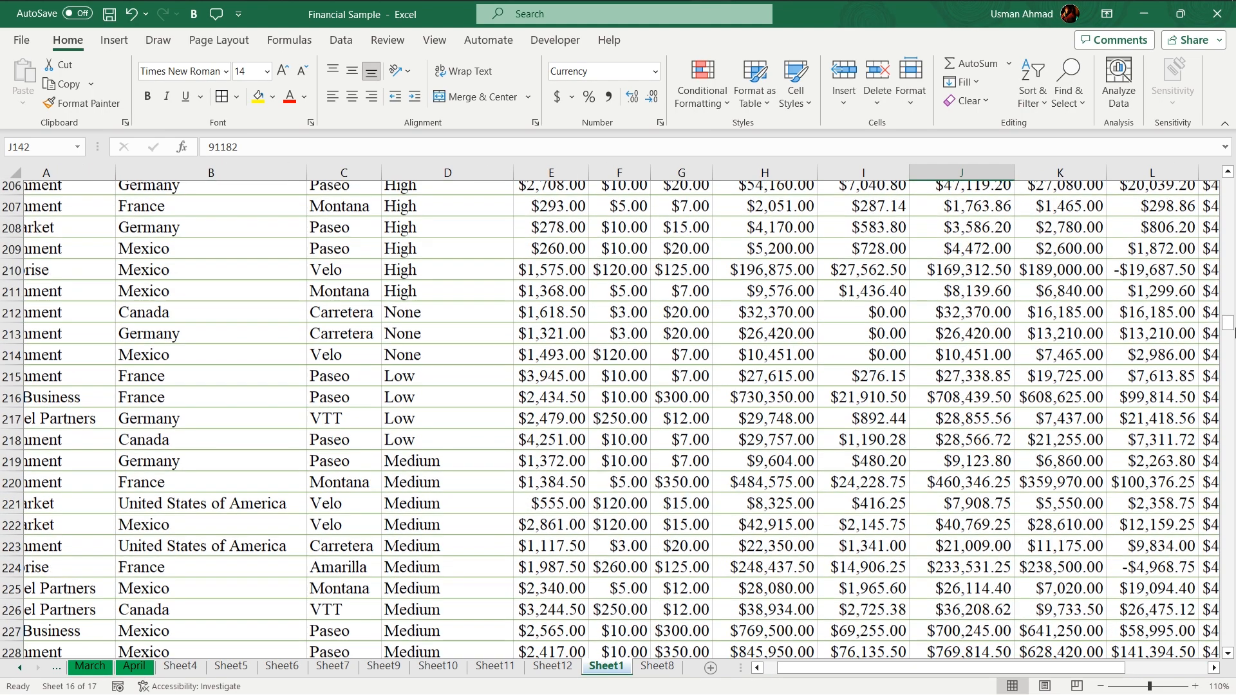
scroll("down", 3)
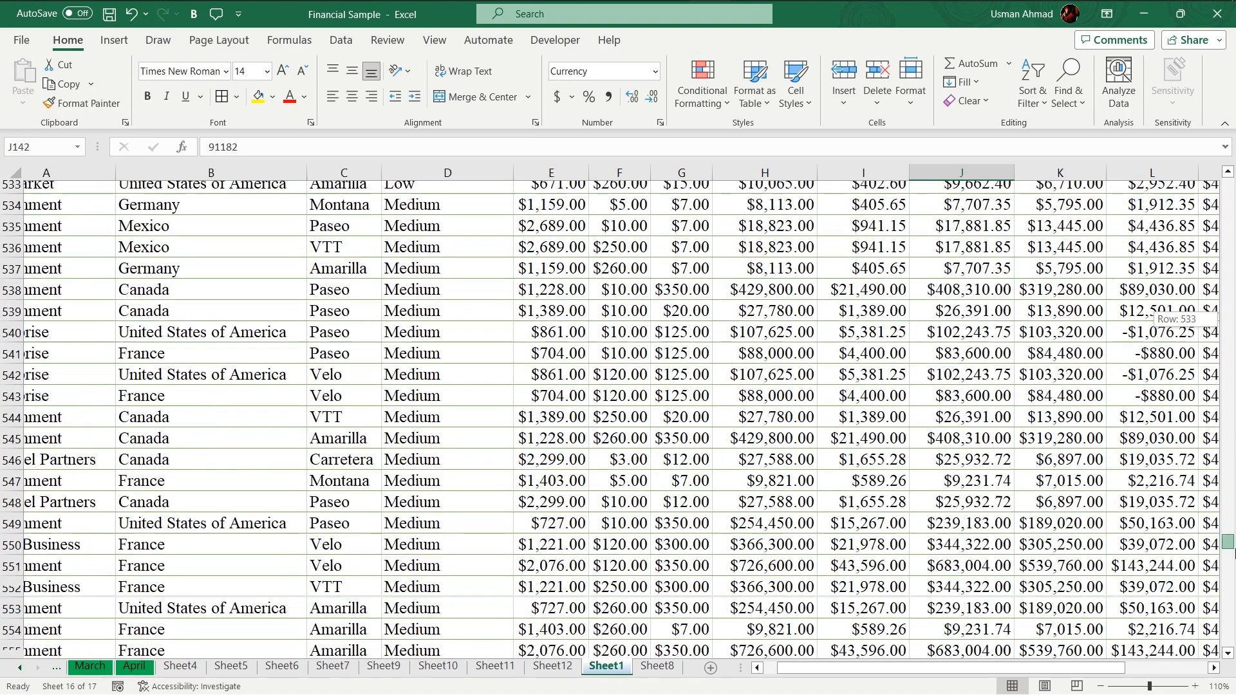
scroll("down", 3)
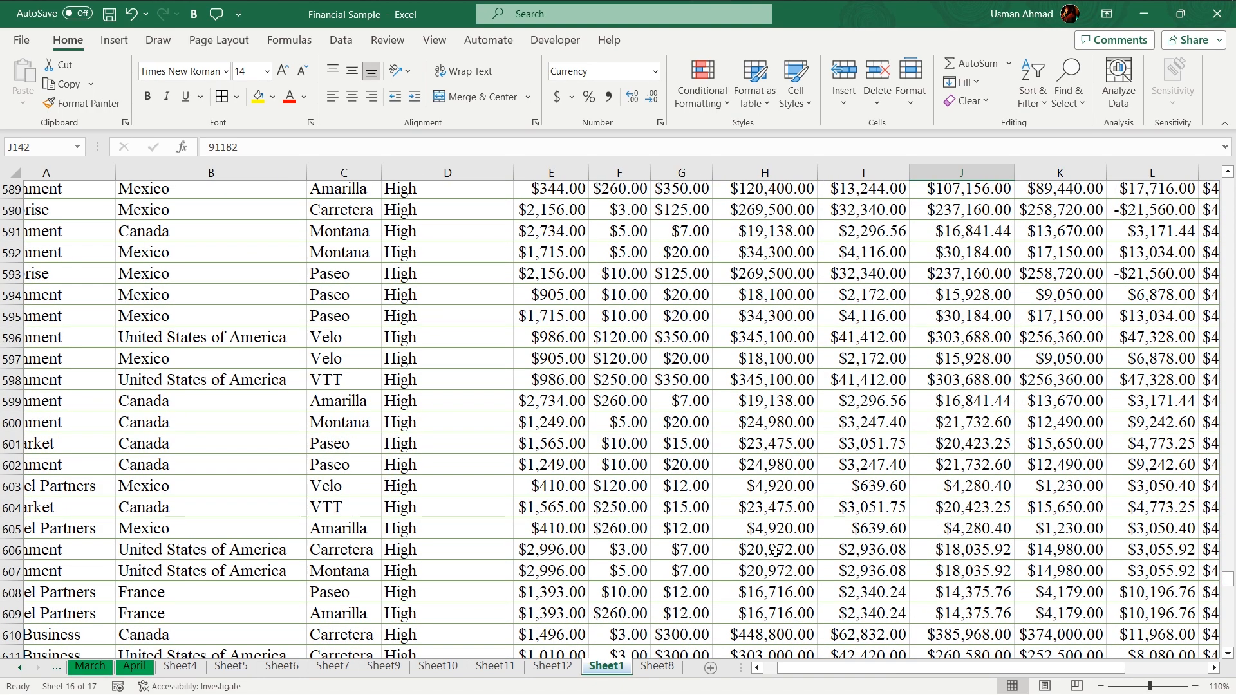
left_click(960, 422)
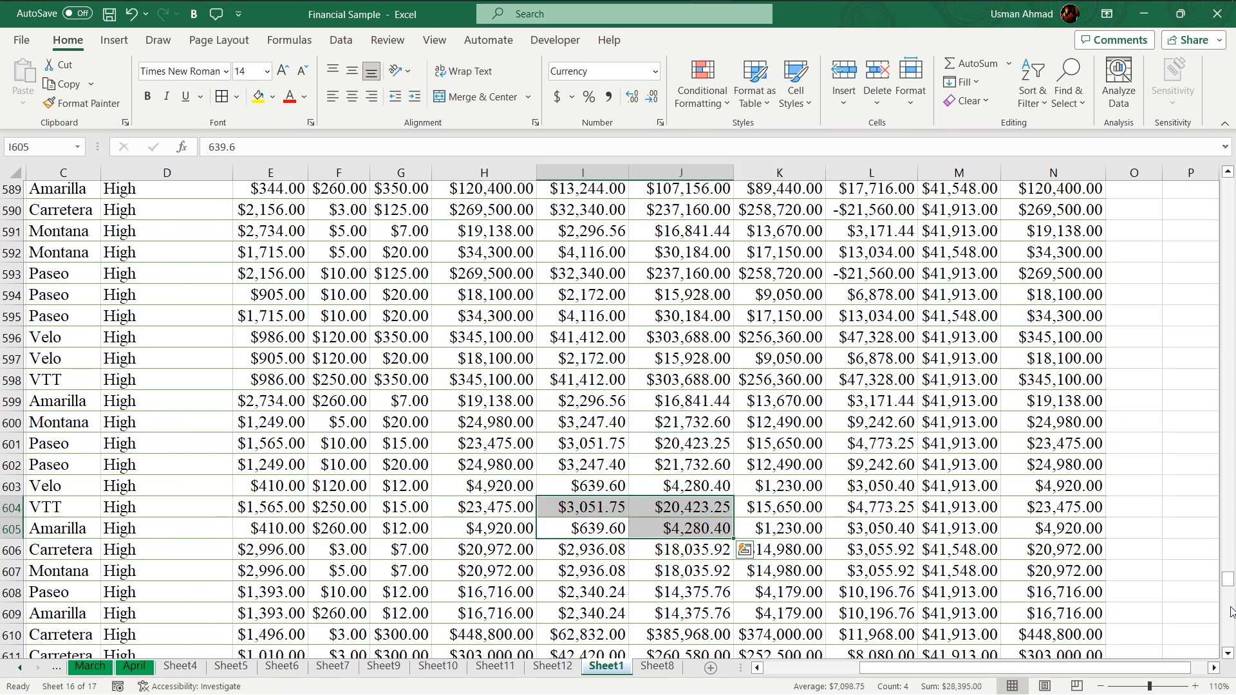
left_click(871, 550)
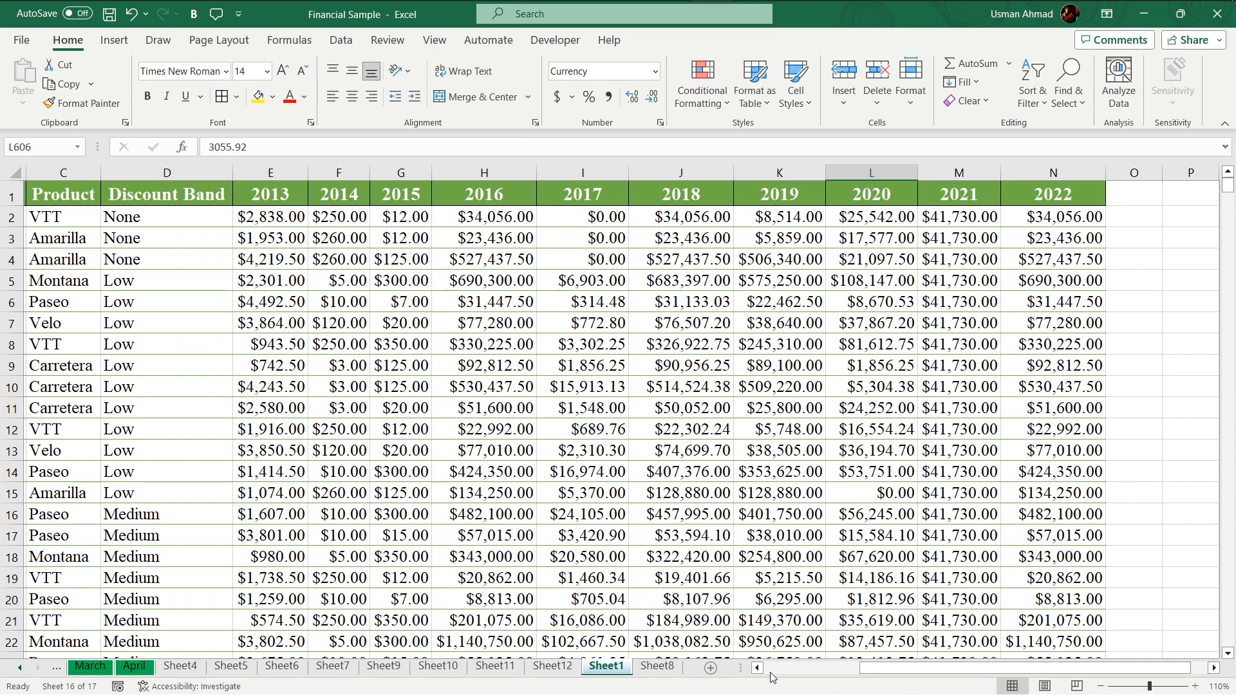
scroll("left", 3)
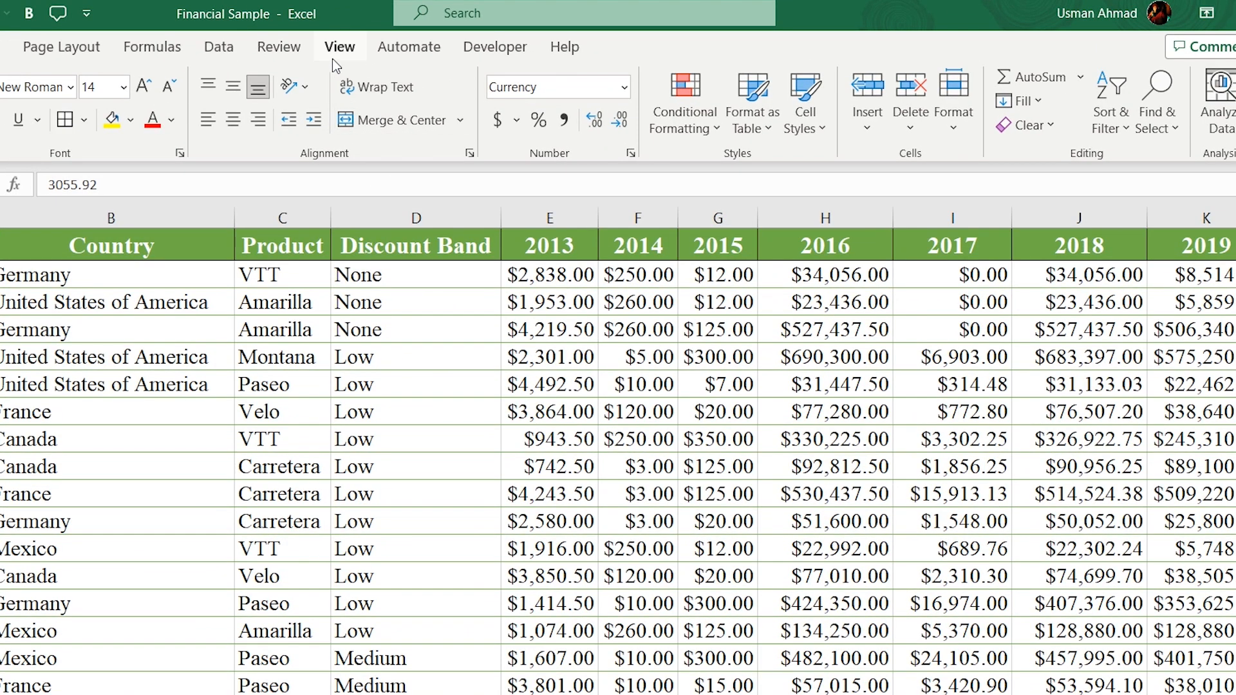
- Show the Freeze Panes options from the View ribbon
left_click(339, 46)
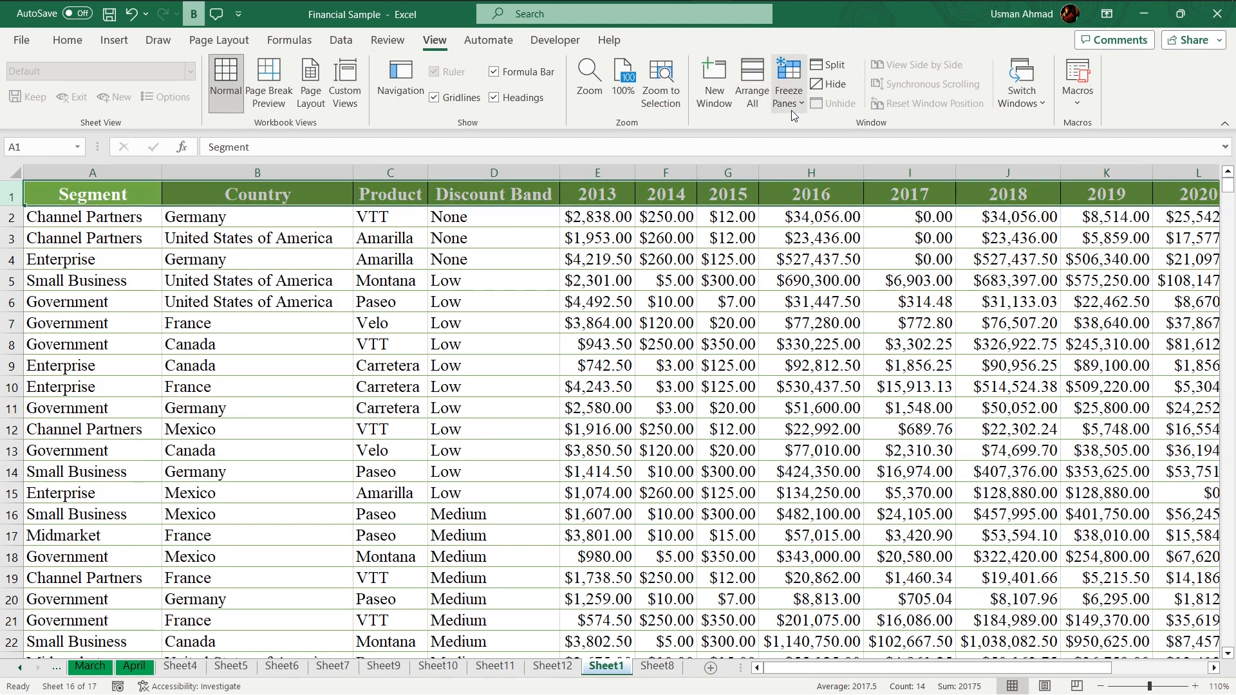
left_click(787, 82)
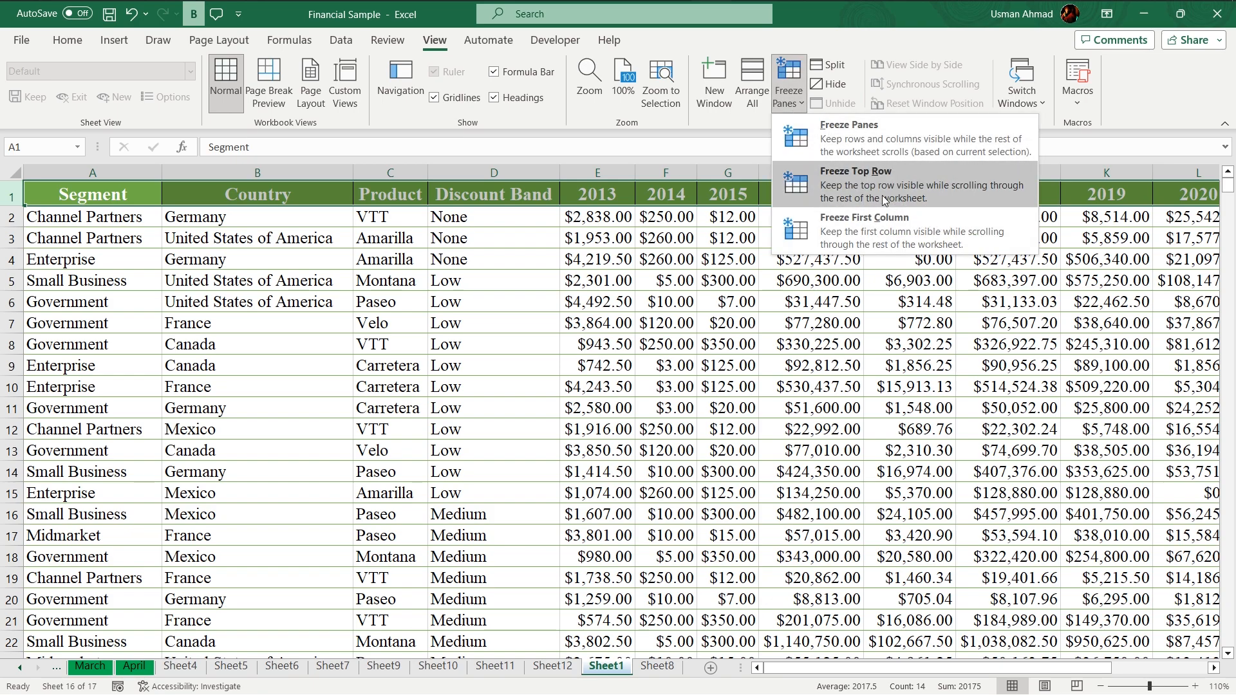
mouse_move(838, 183)
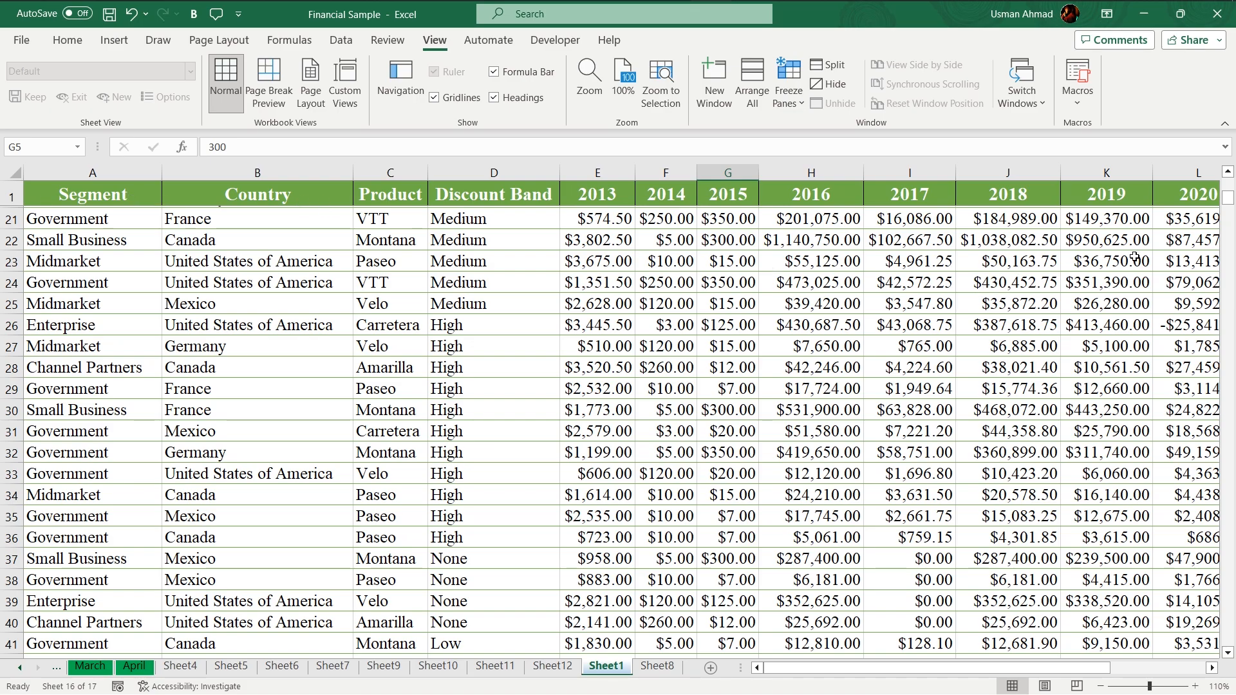
- Scroll the data down, up and left to check the panes, ending at the sheet's top
scroll("down", 3)
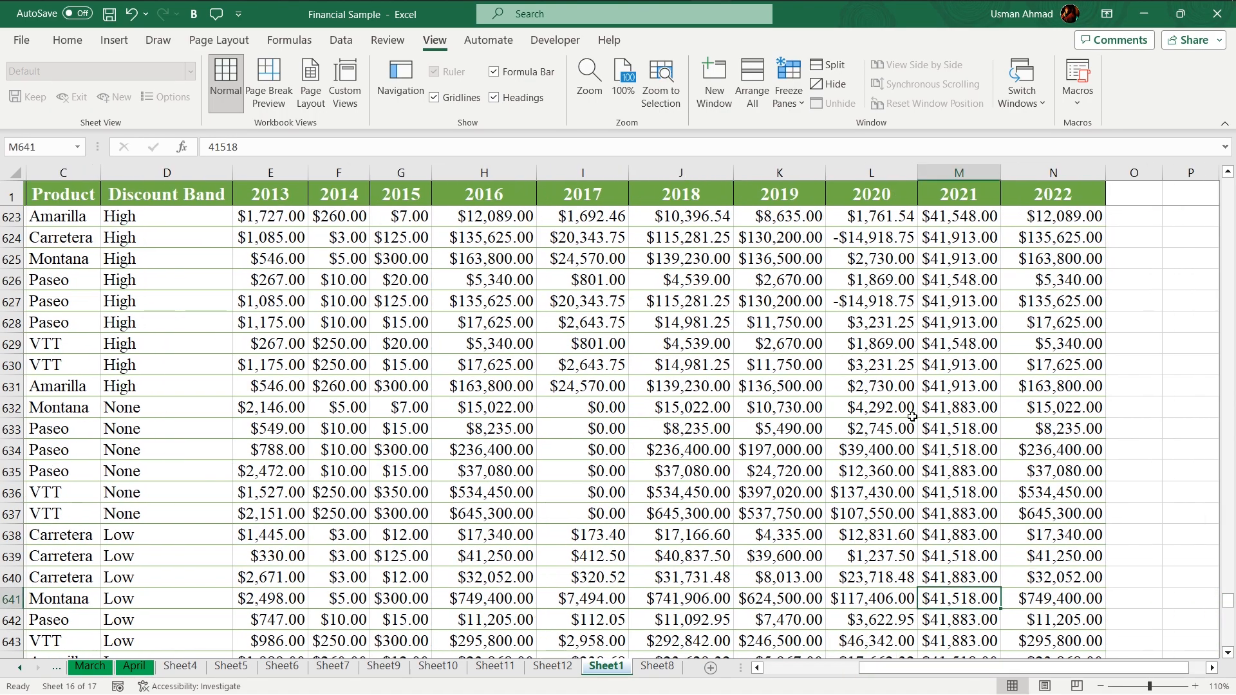
mouse_move(1052, 445)
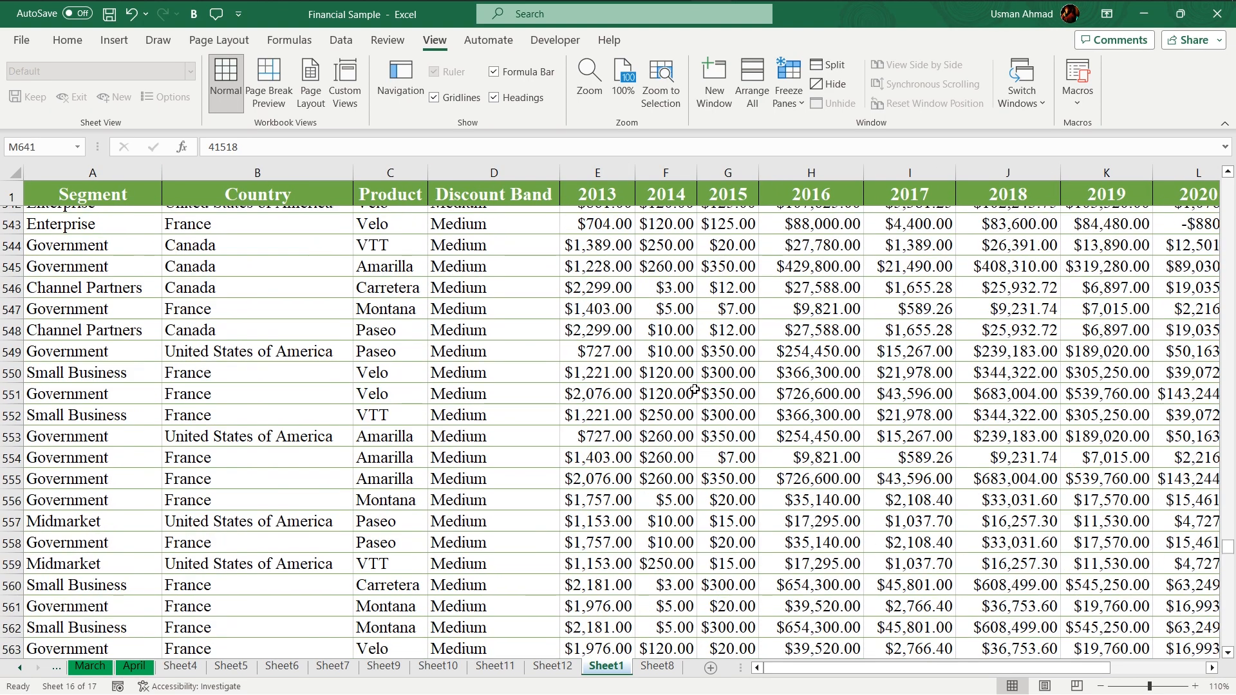
scroll("up", 3)
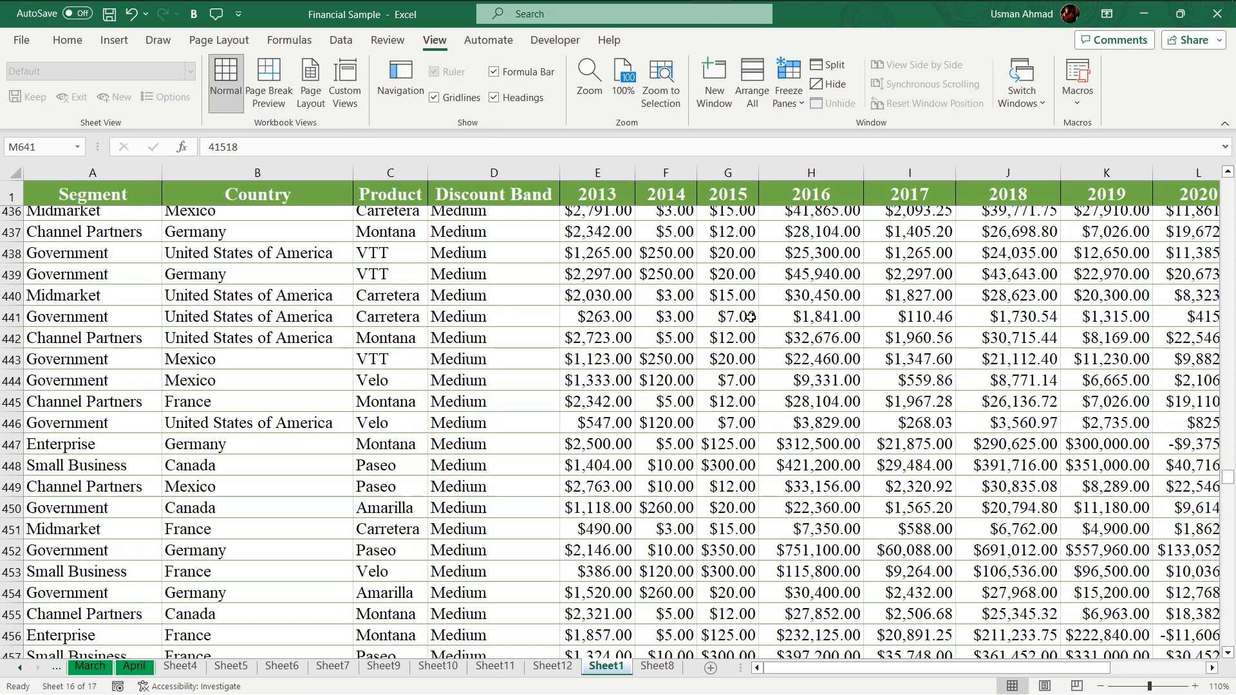
scroll("up", 3)
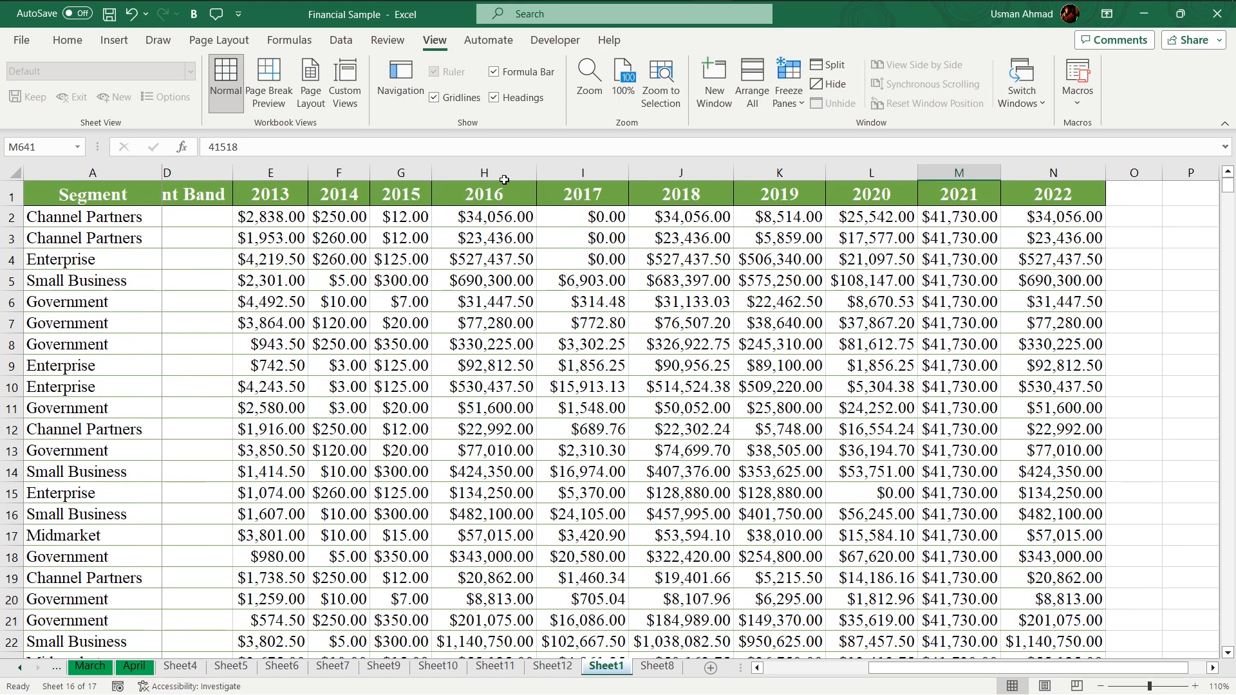
scroll("down", 3)
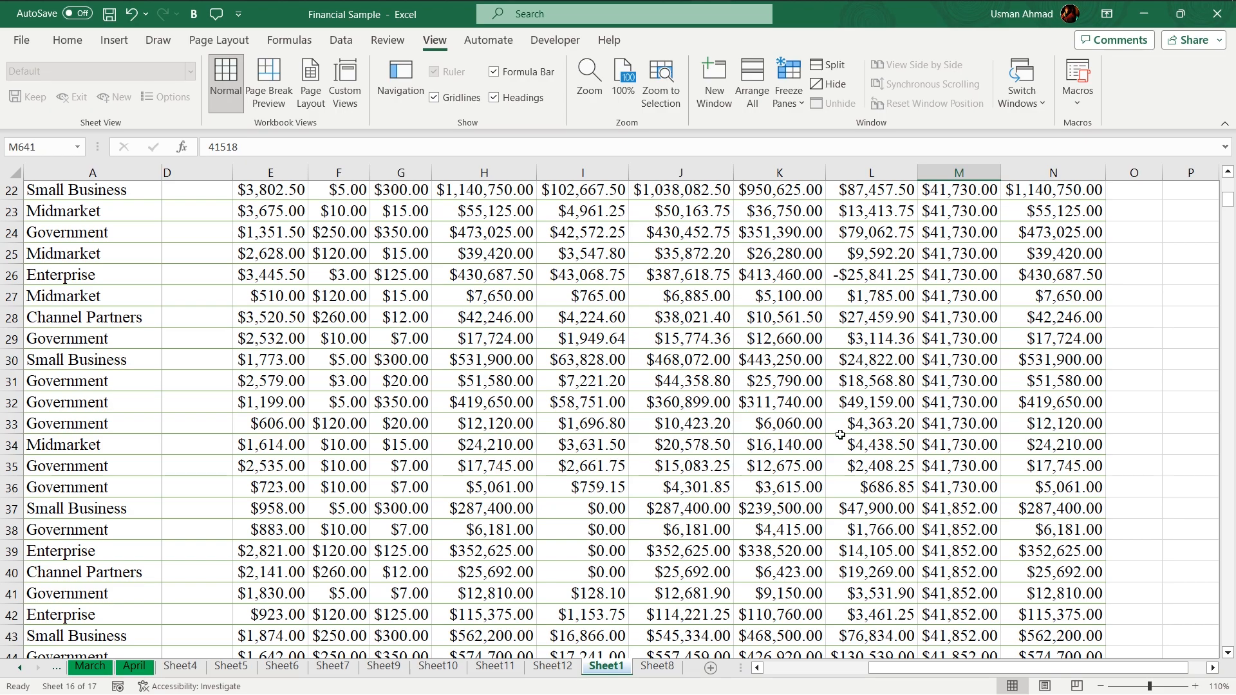
scroll("left", 3)
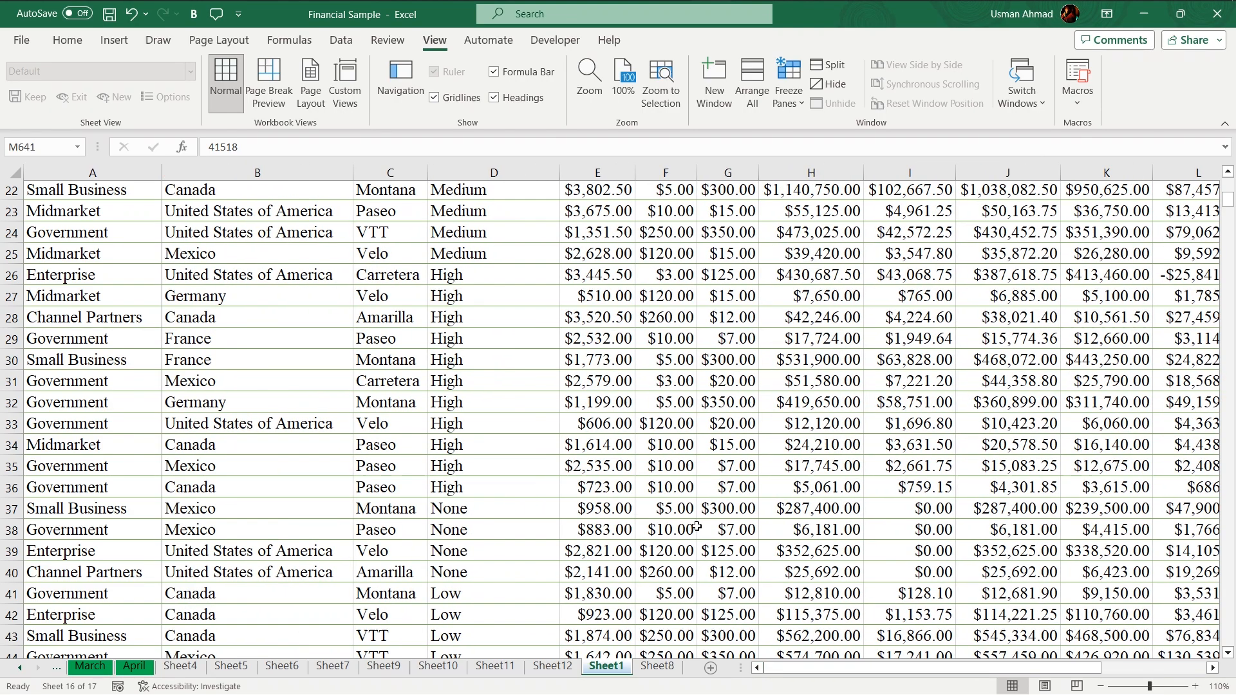
scroll("up", 3)
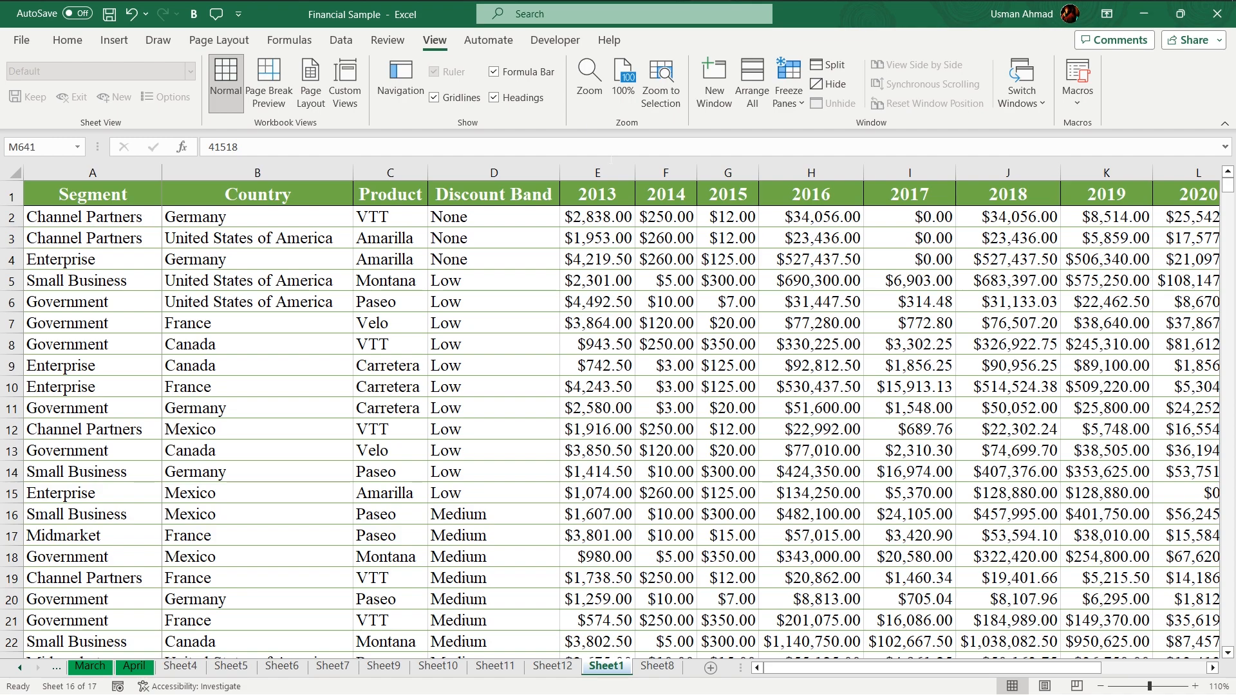
- Freeze panes at cell E2 so the header row and Segment–Discount Band columns stay fixed
left_click(789, 78)
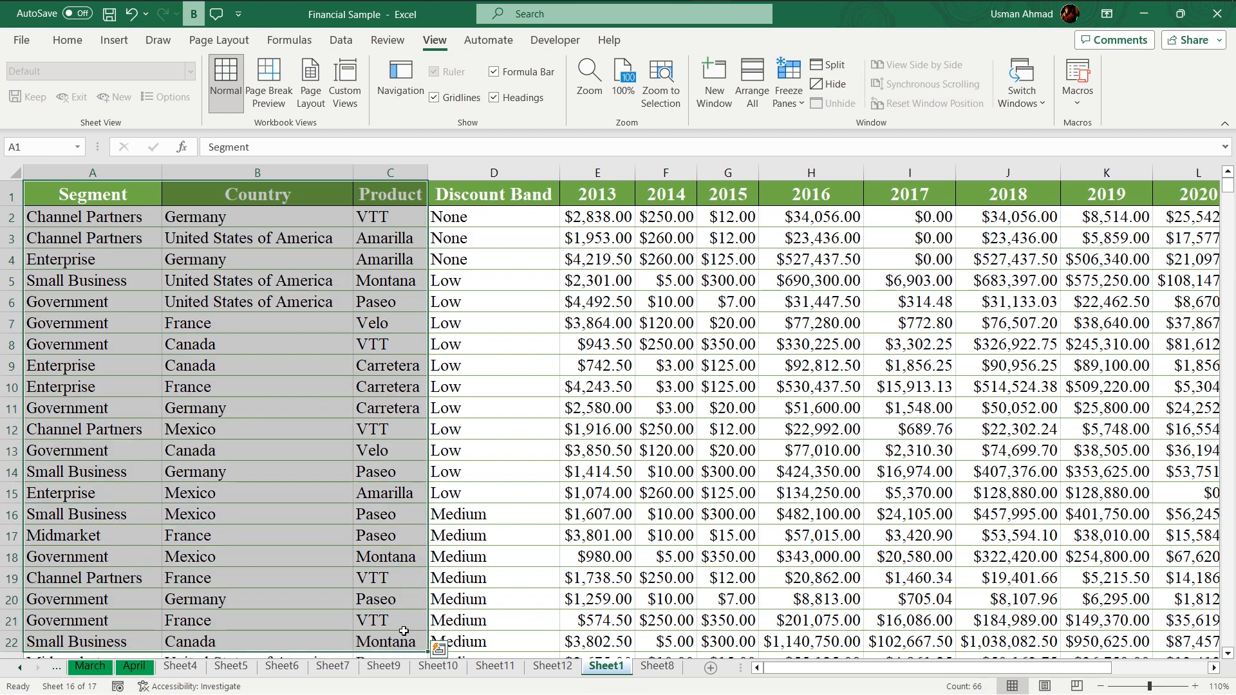
left_click(493, 217)
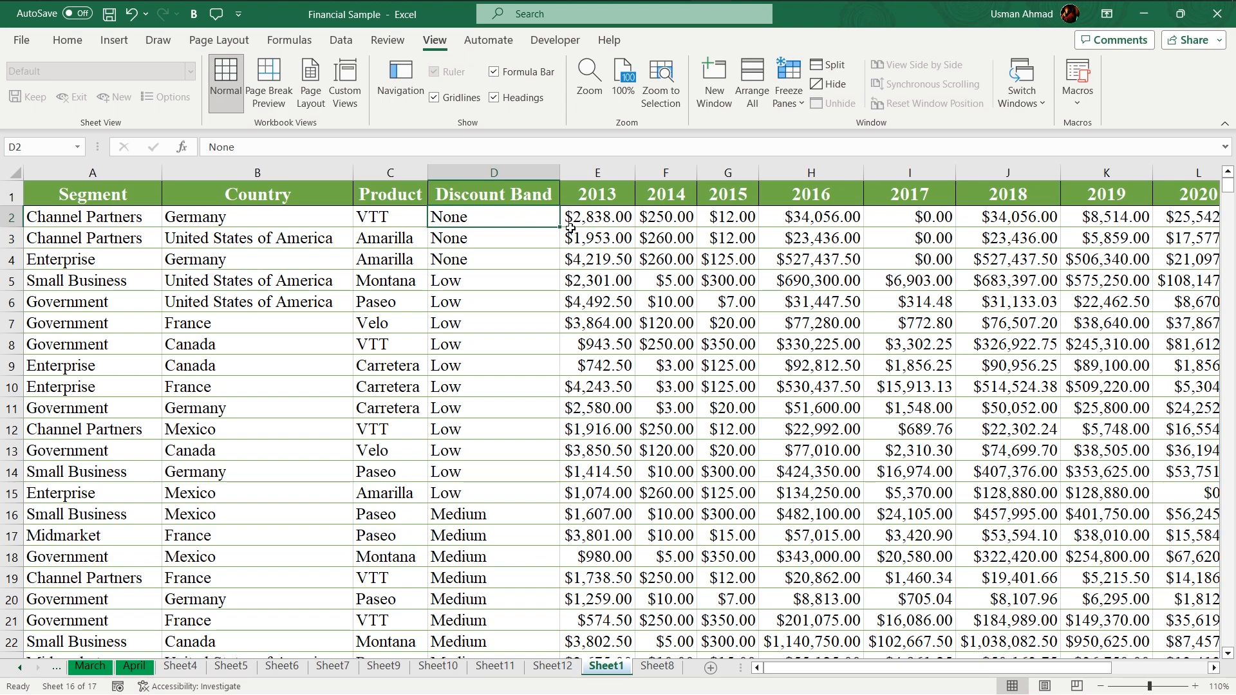
left_click(597, 217)
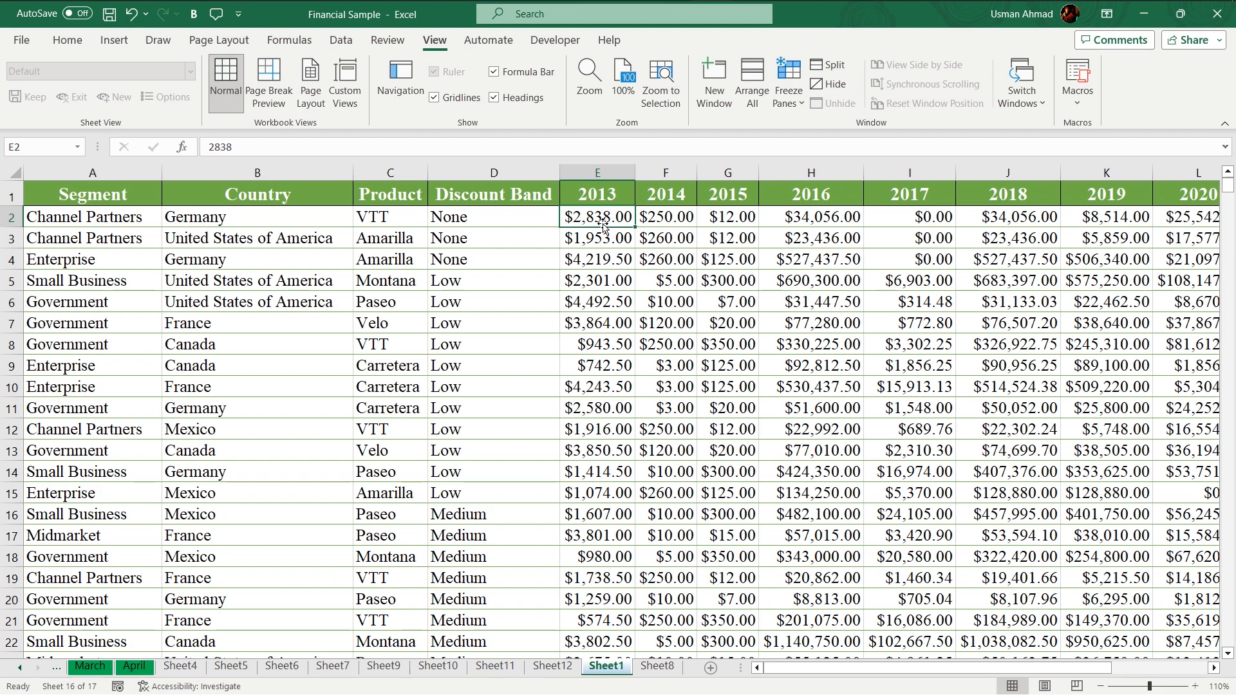
left_click(596, 259)
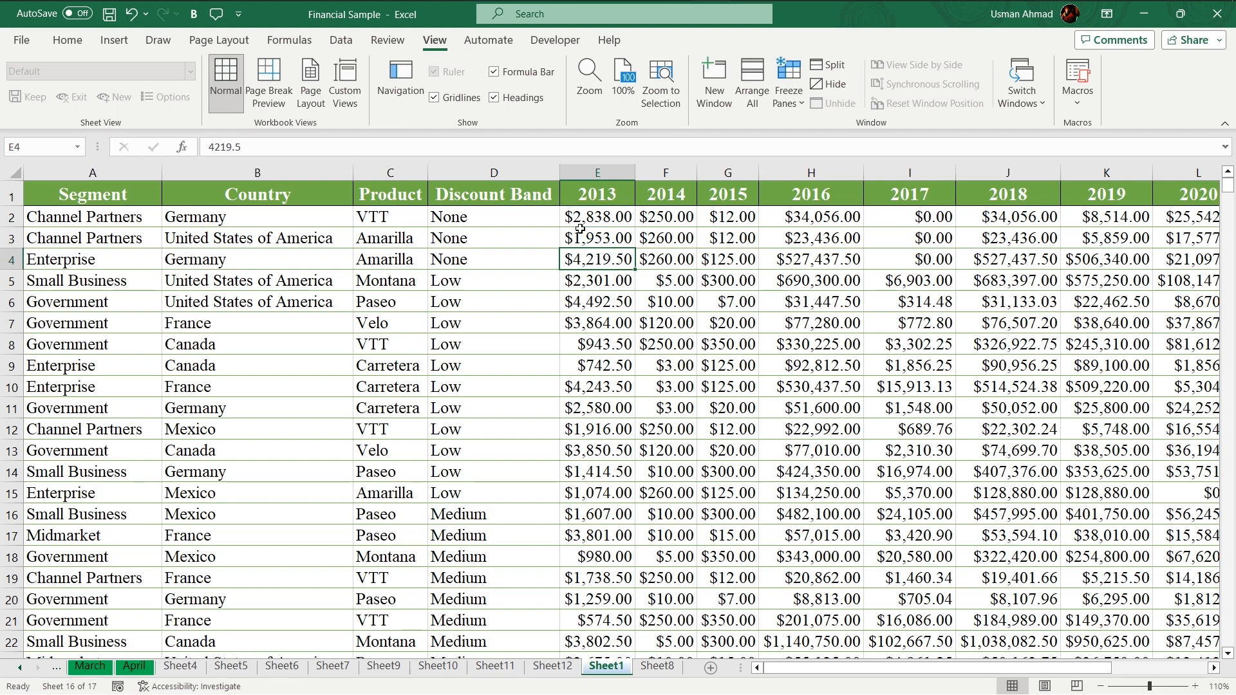
left_click(596, 216)
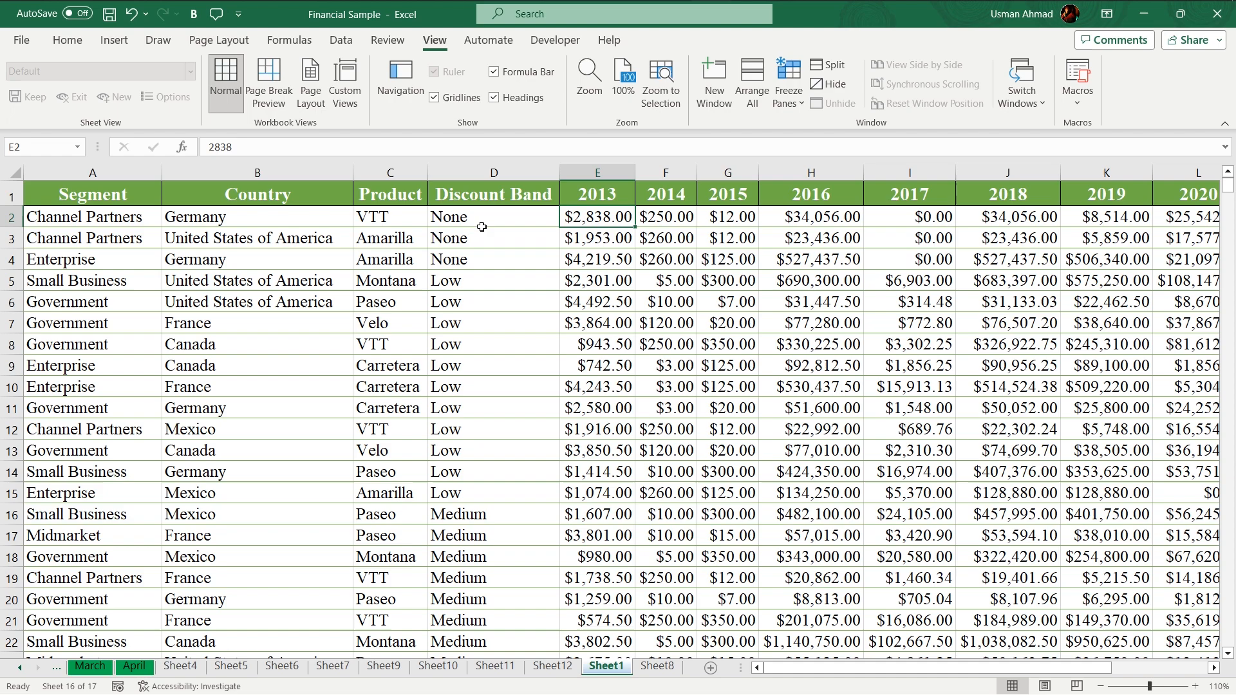
left_click(788, 83)
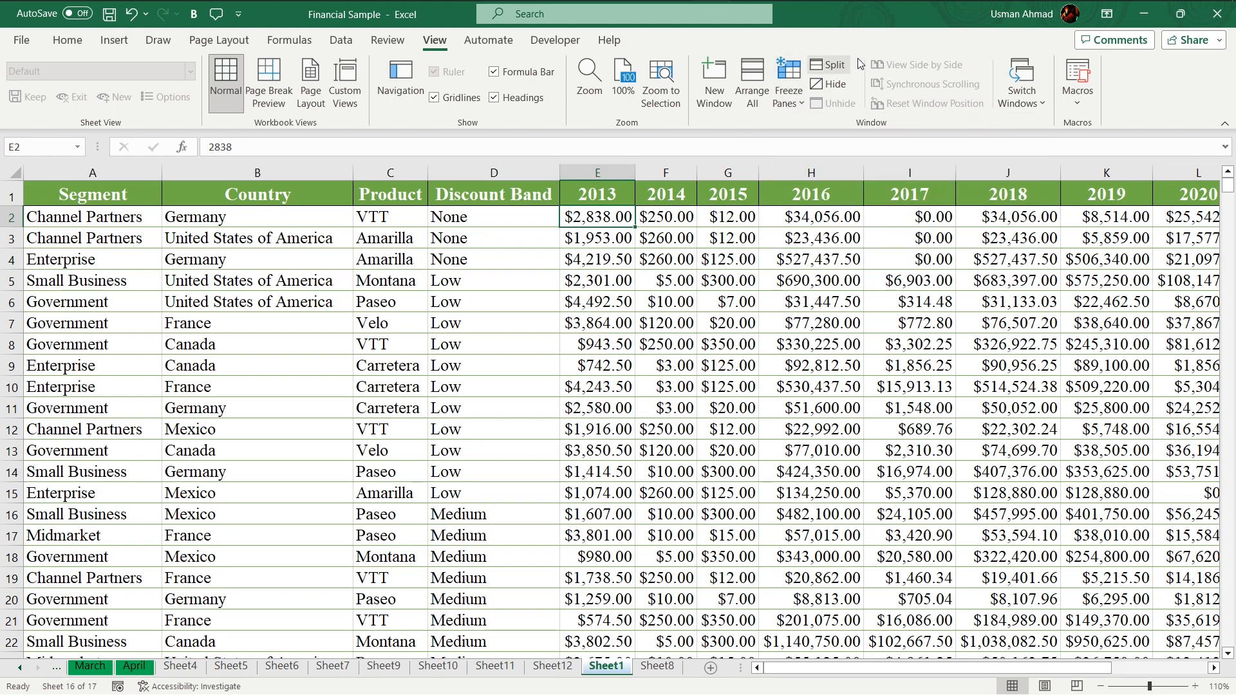
left_click(788, 82)
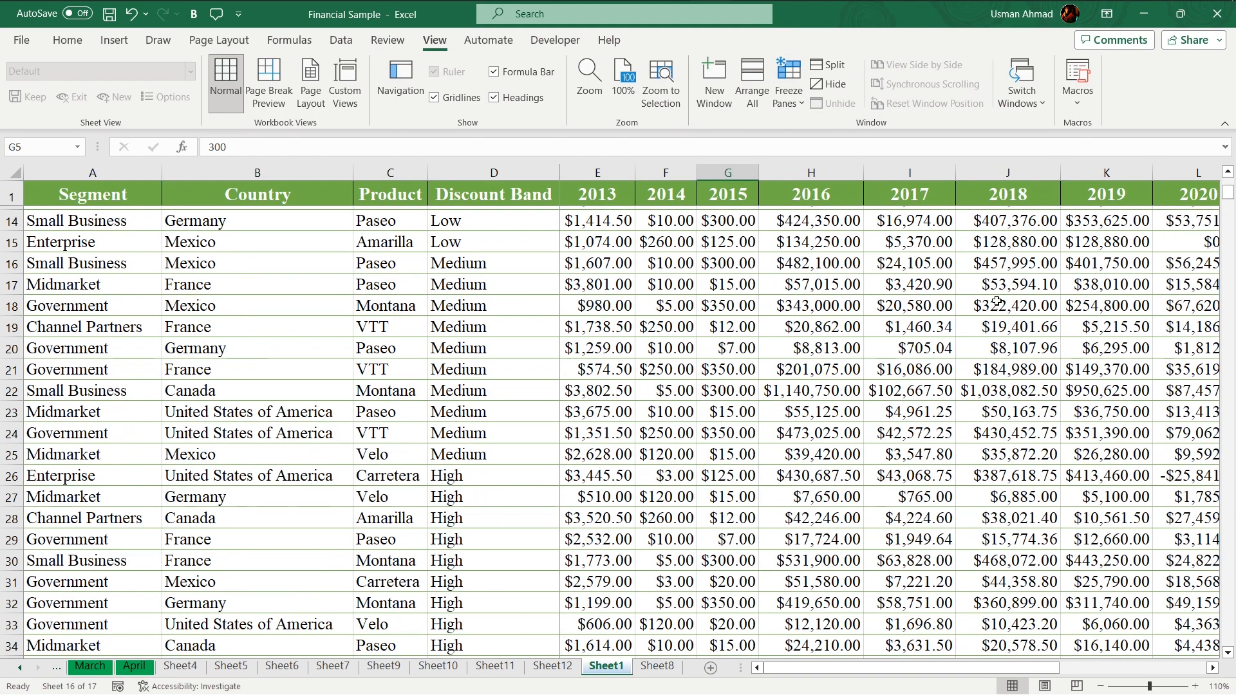
- Scroll down and left to confirm the frozen area, then select cell D2
scroll("down", 3)
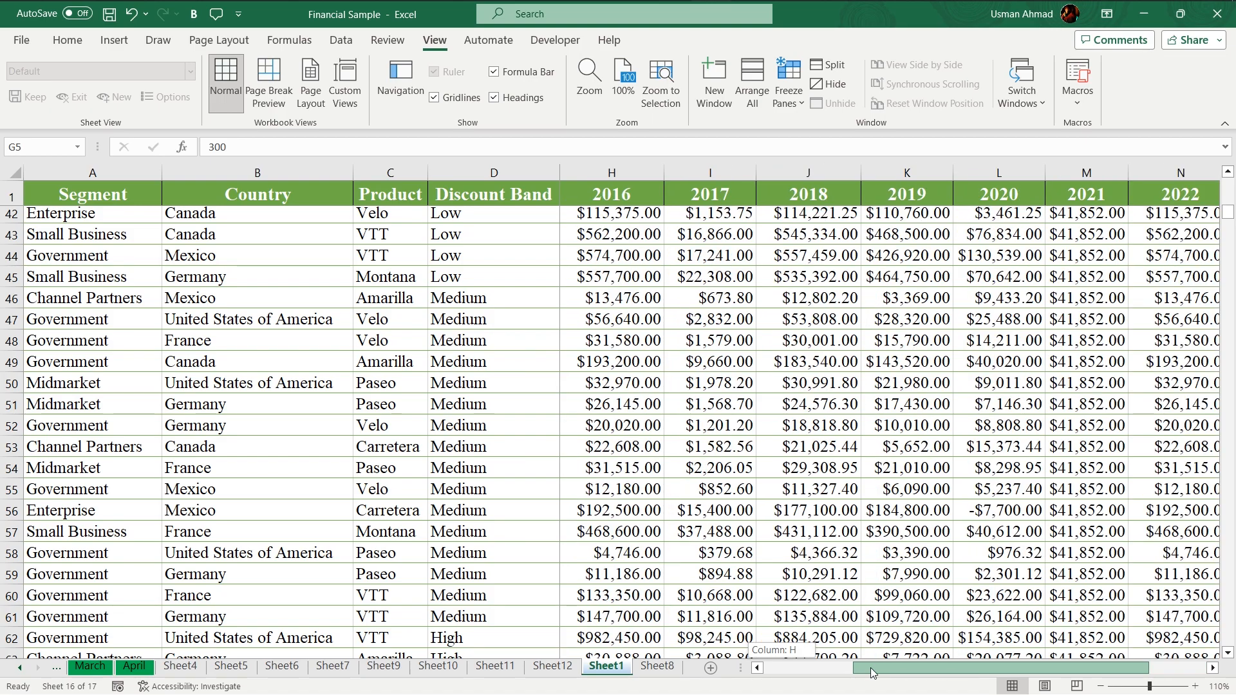
scroll("left", 3)
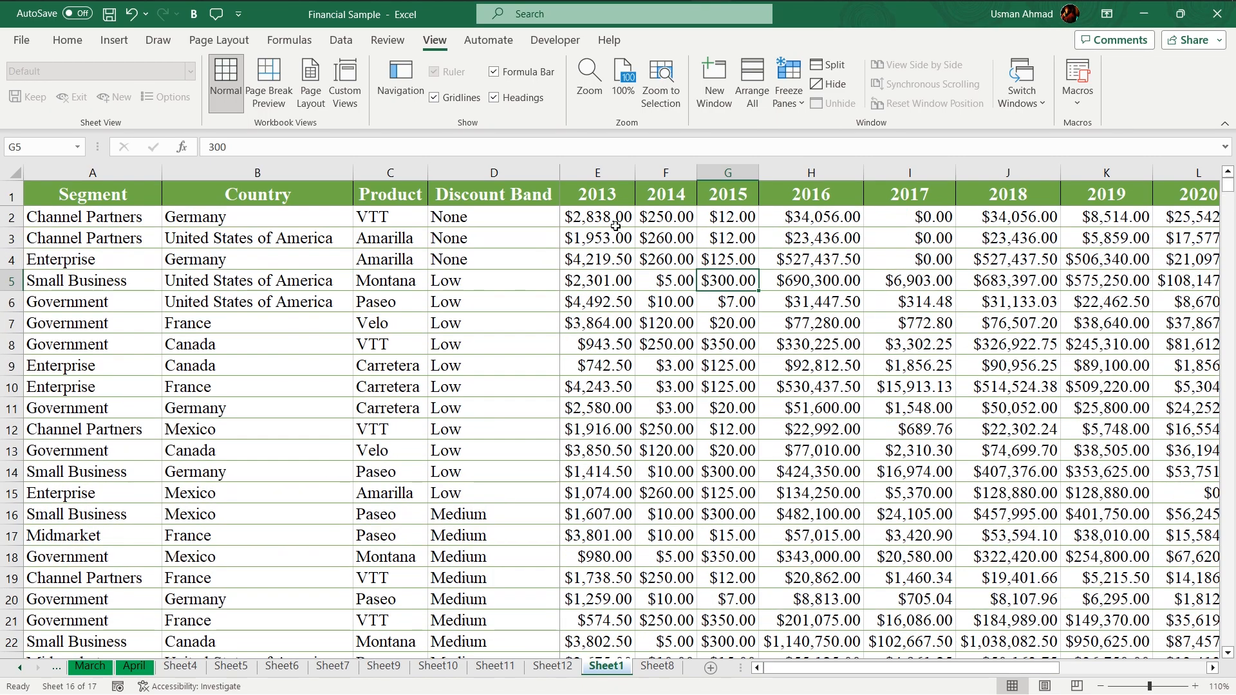
left_click(596, 216)
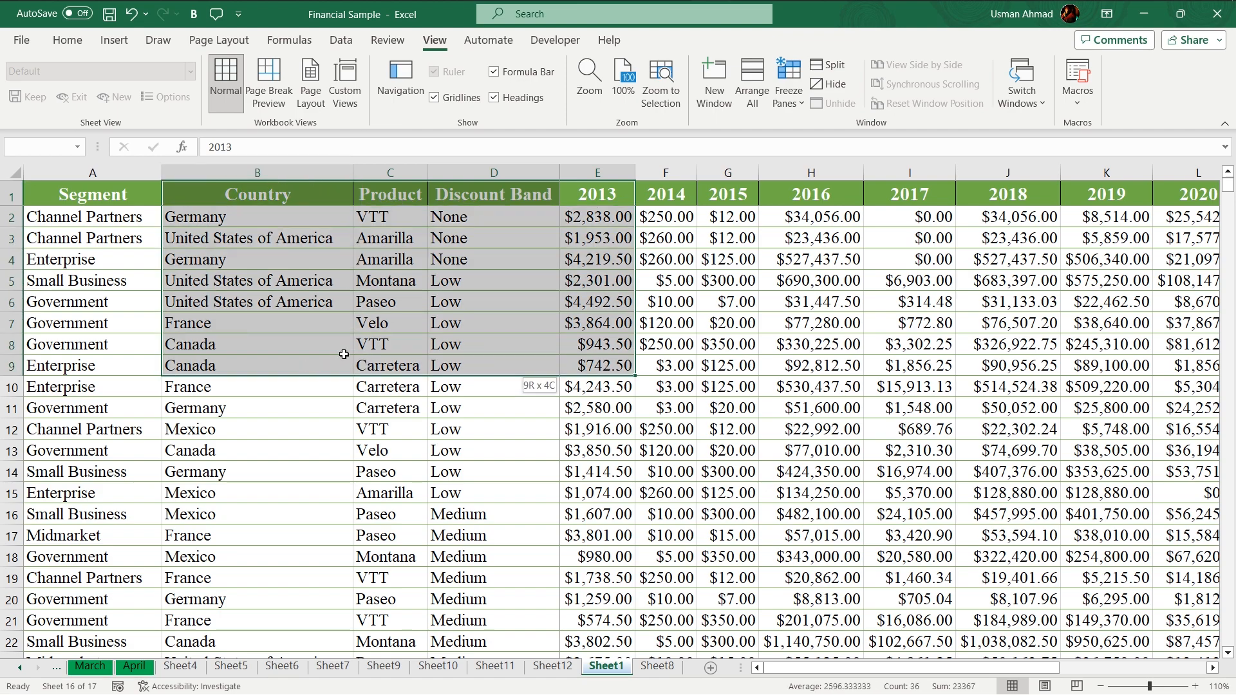
left_click(493, 217)
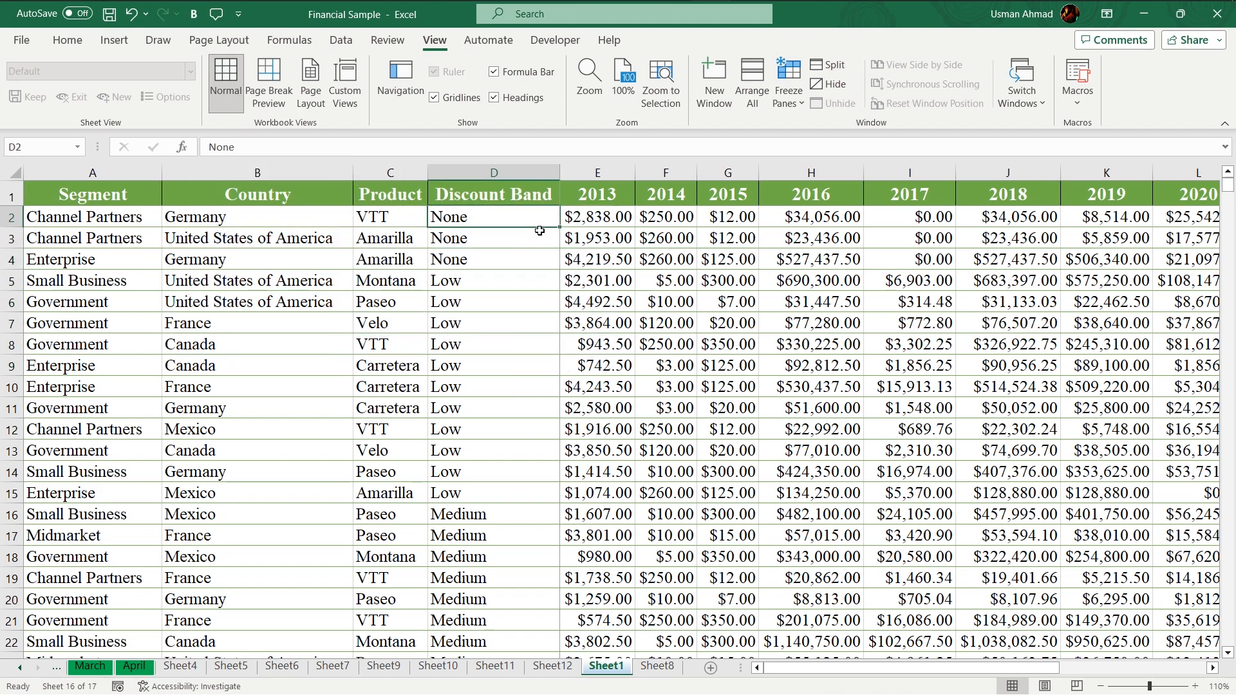
mouse_move(589, 78)
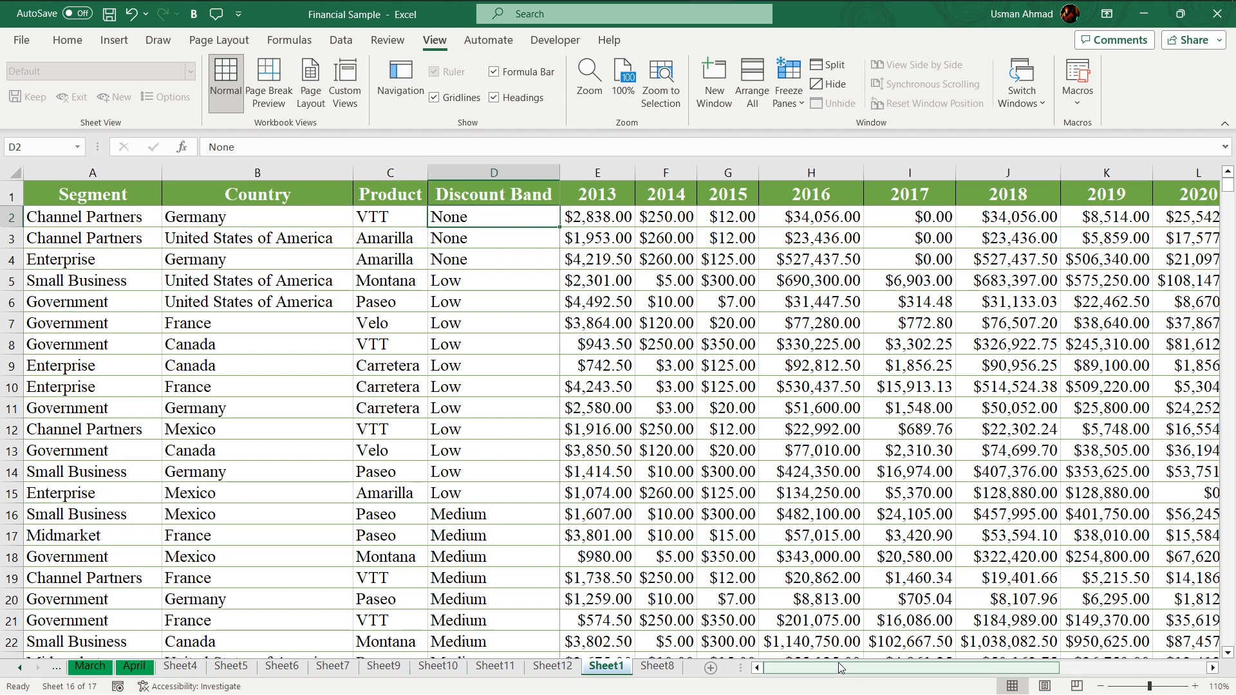
- Scroll right and down to rows 160–181 to show the frozen header staying in place
scroll("right", 3)
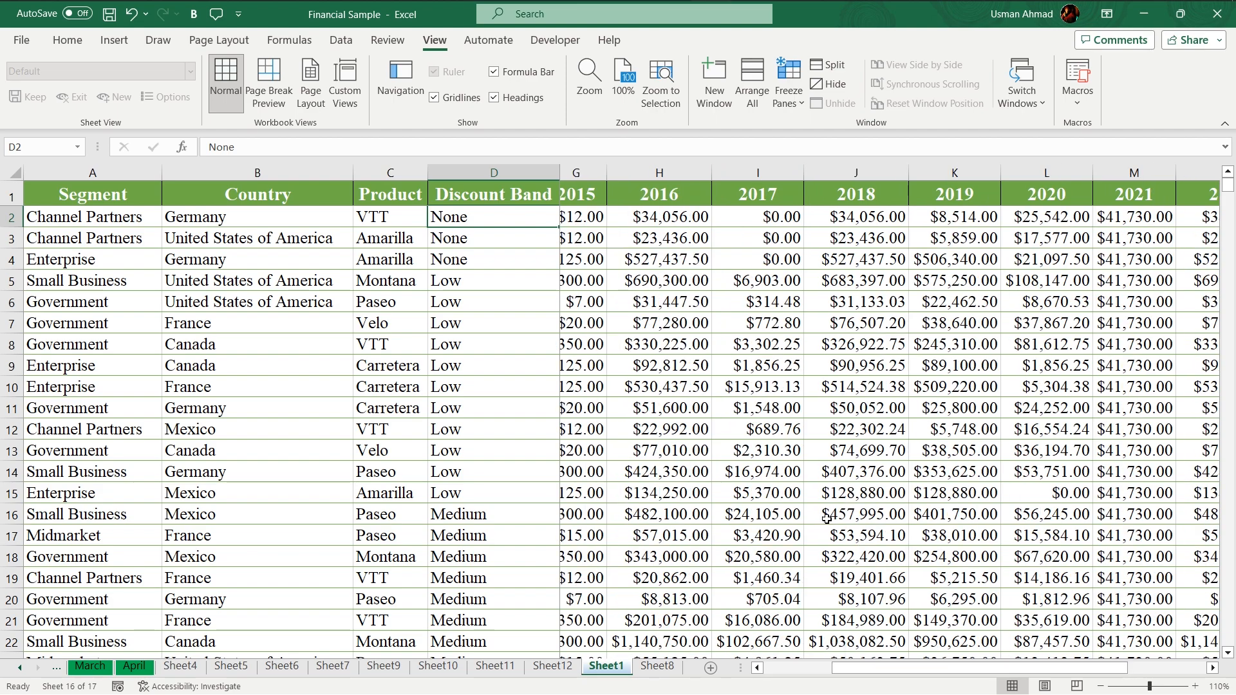
scroll("right", 3)
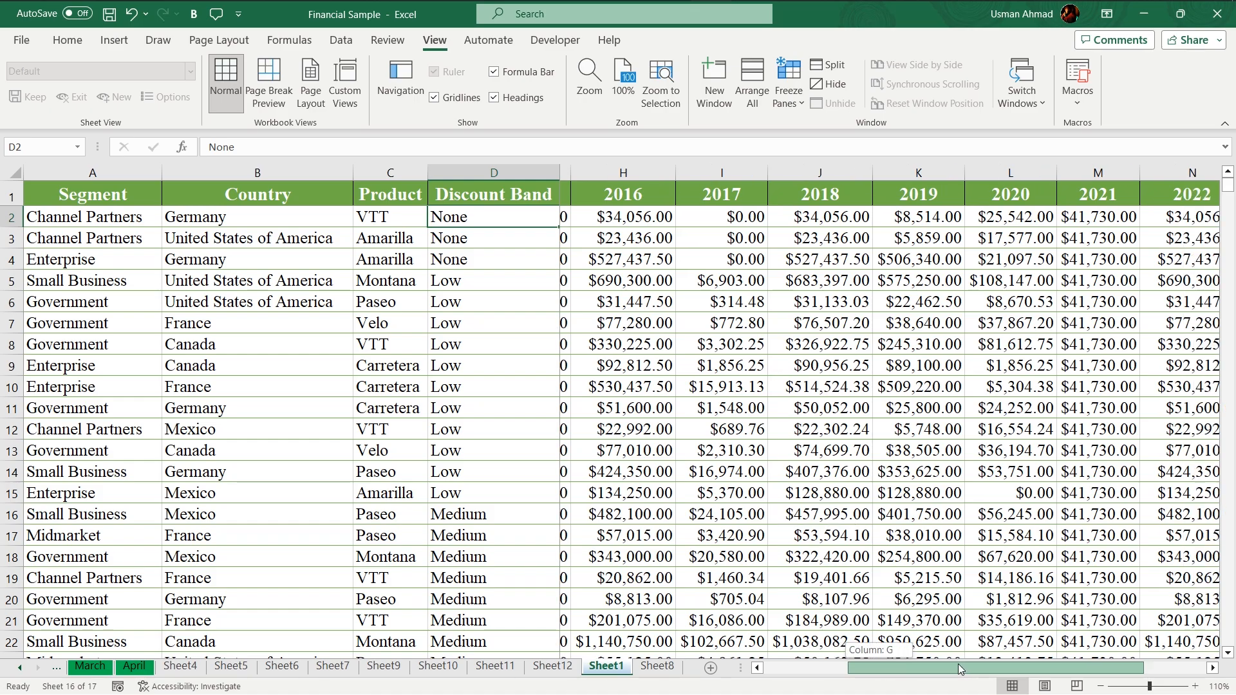
scroll("down", 3)
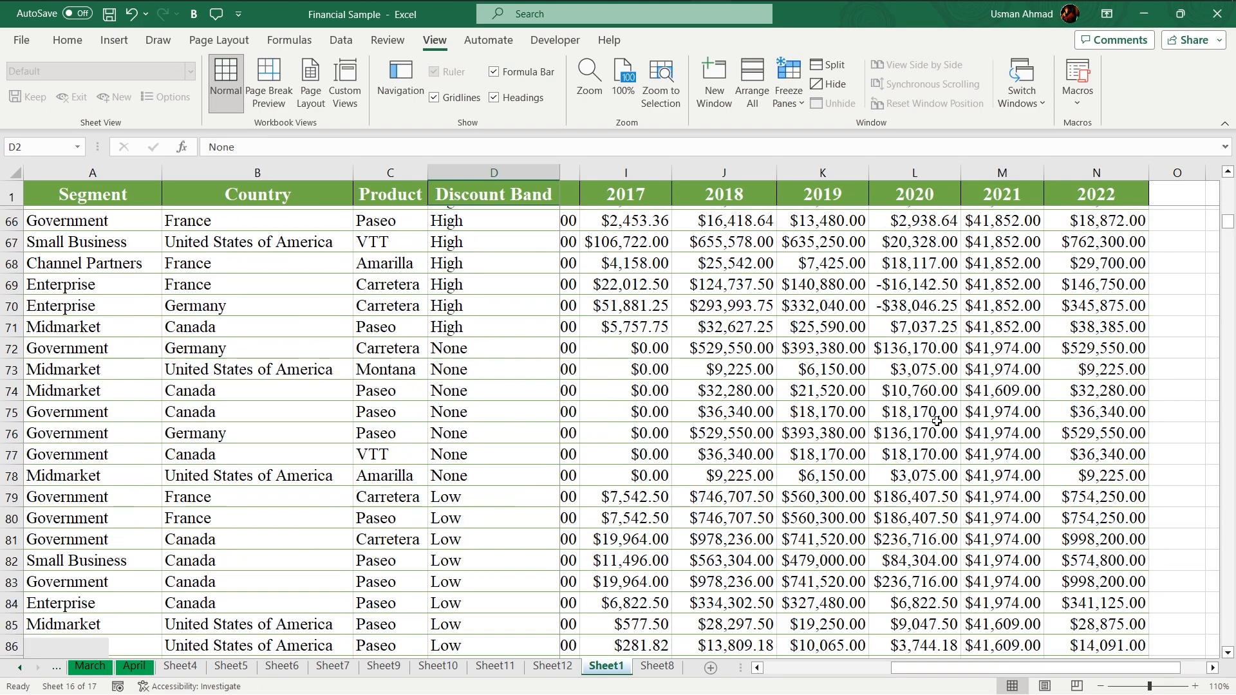
scroll("down", 3)
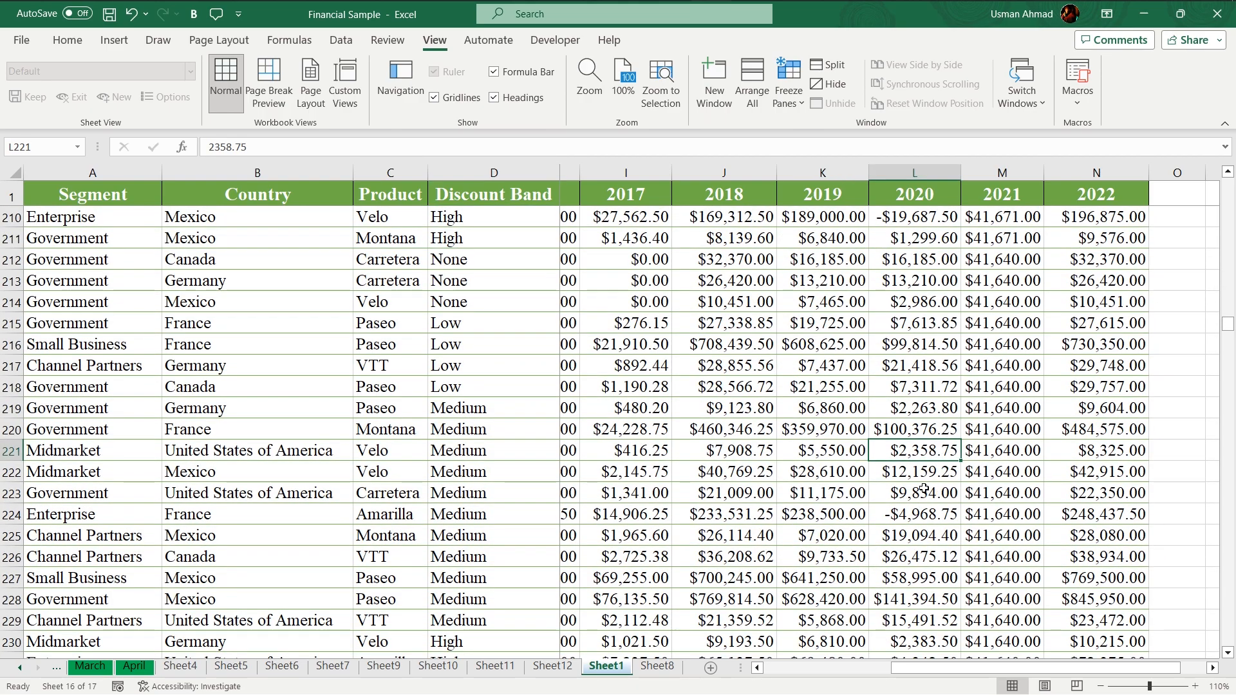
mouse_move(968, 211)
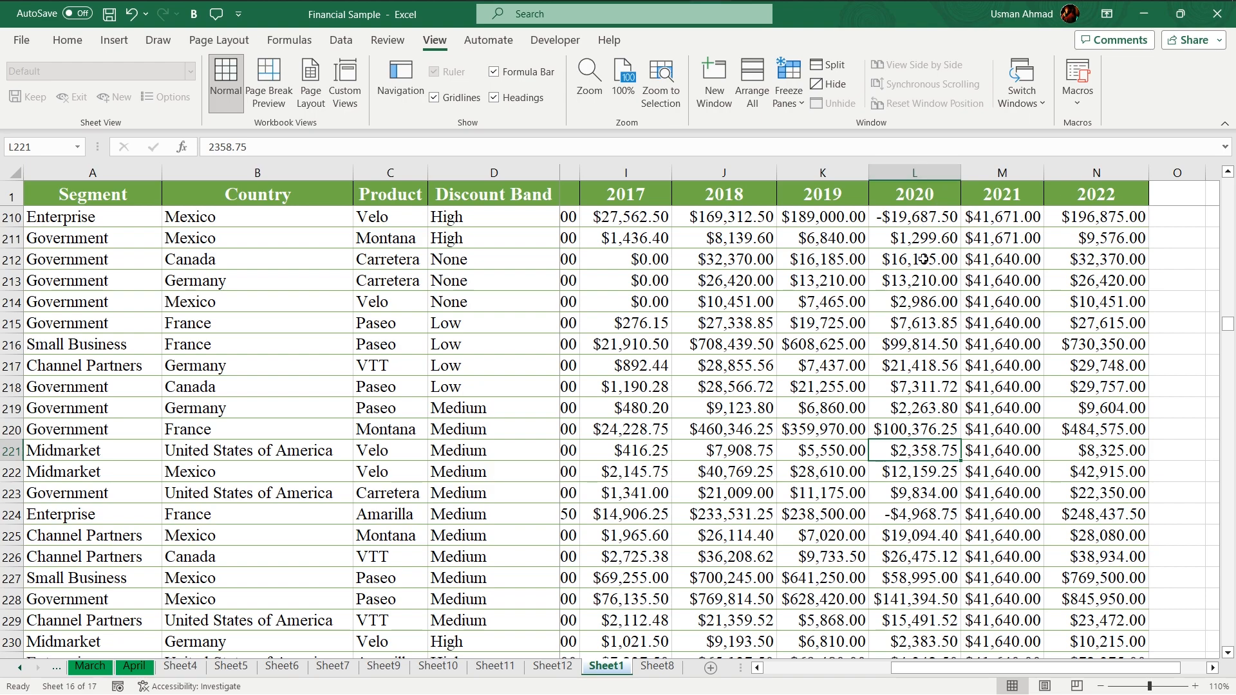
mouse_move(916, 485)
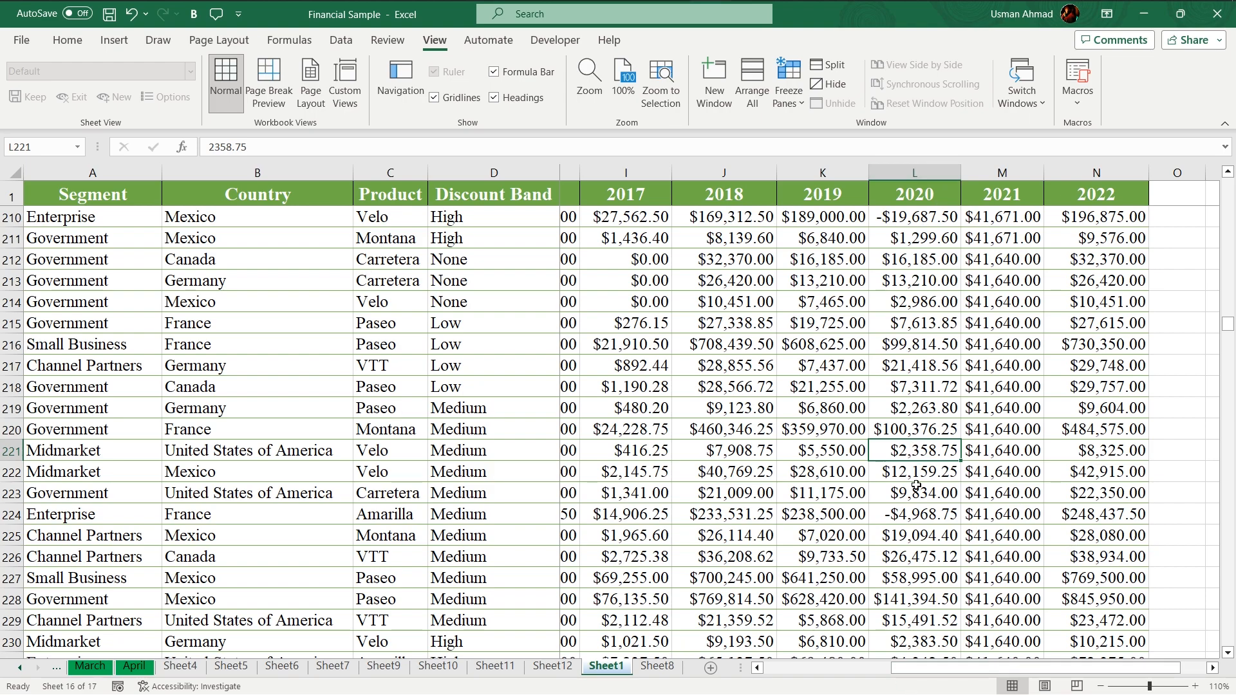
mouse_move(71, 450)
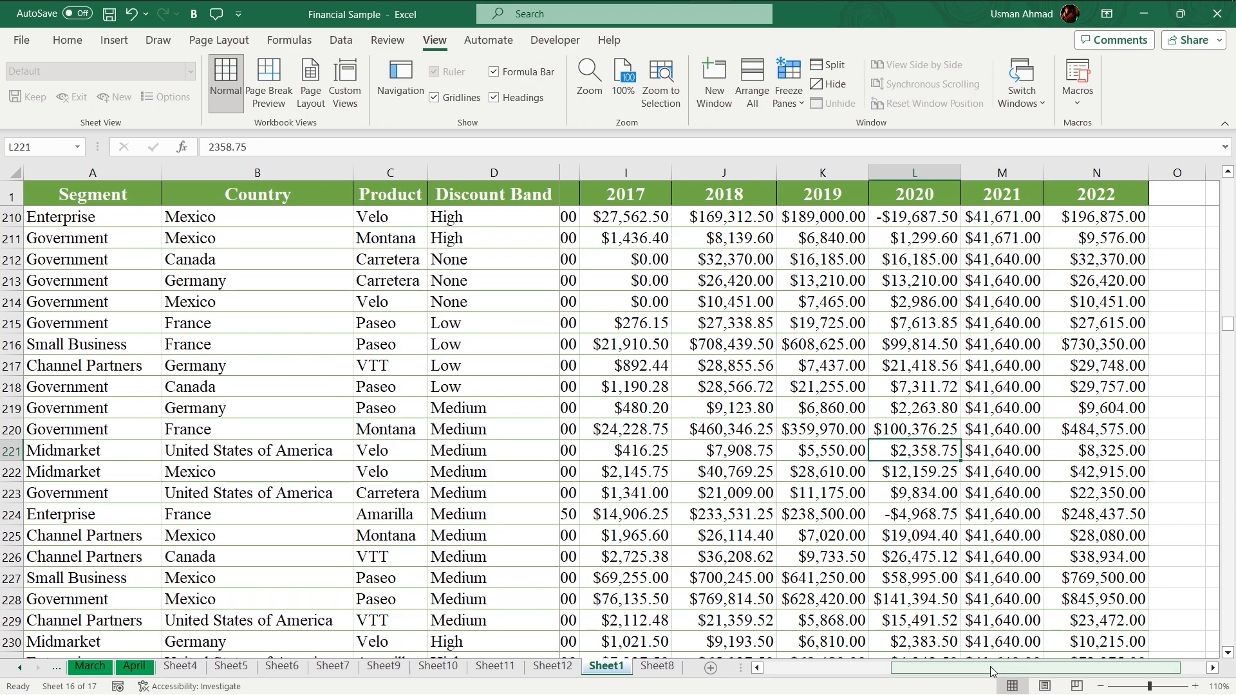
scroll("left", 3)
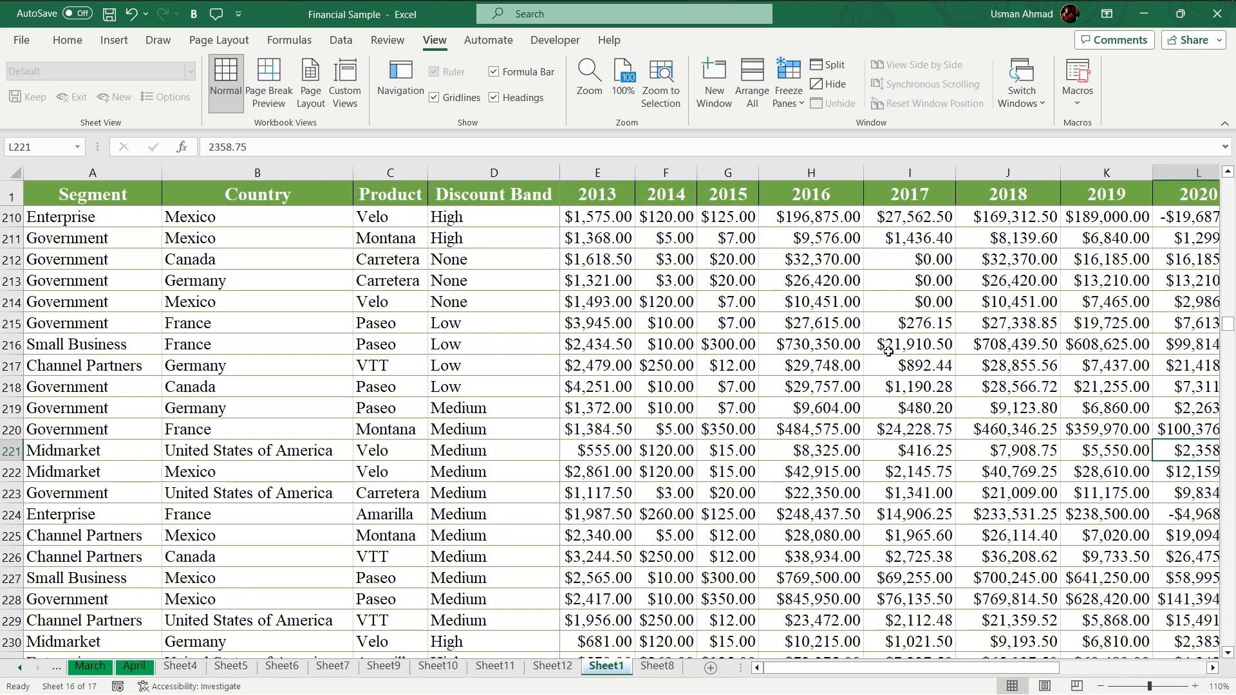
scroll("up", 3)
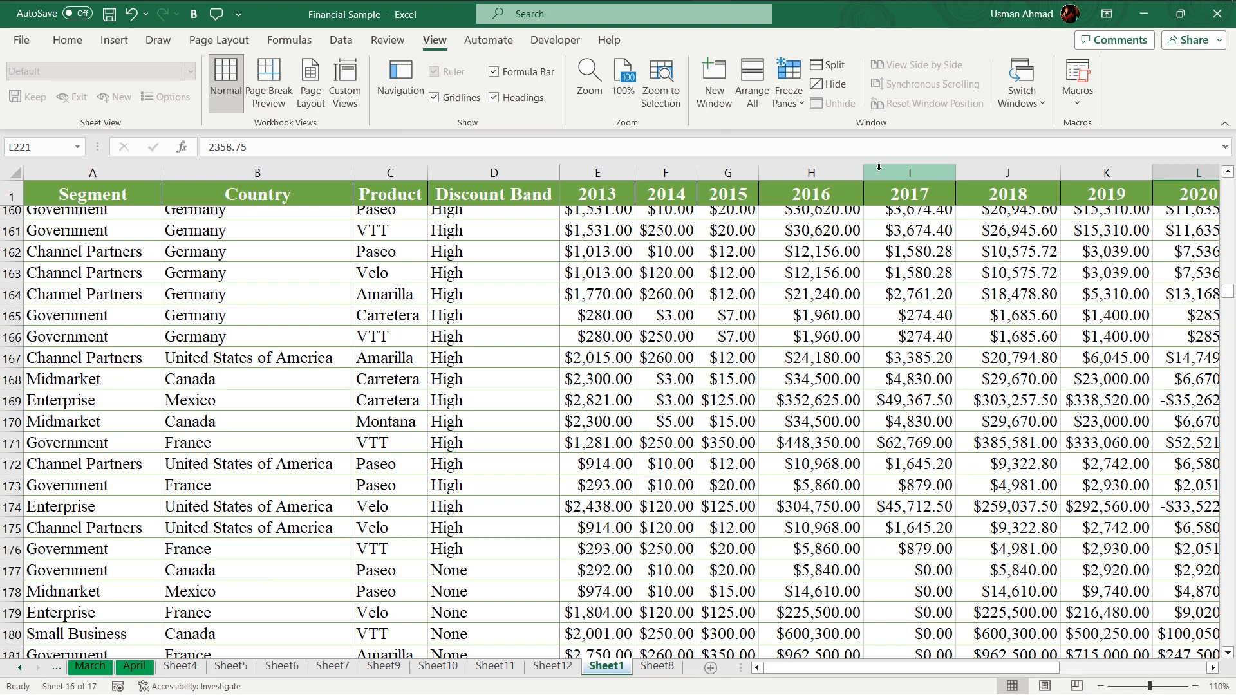
- Unfreeze all panes and select a cell within the data
left_click(788, 82)
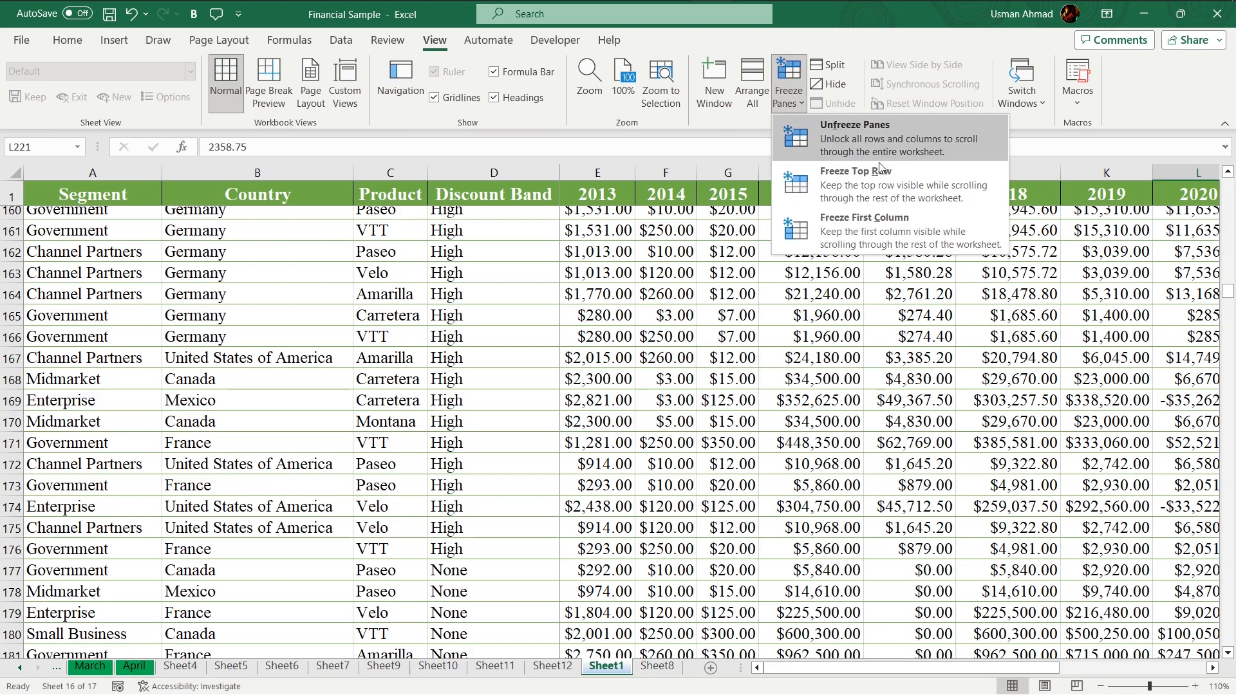
left_click(852, 124)
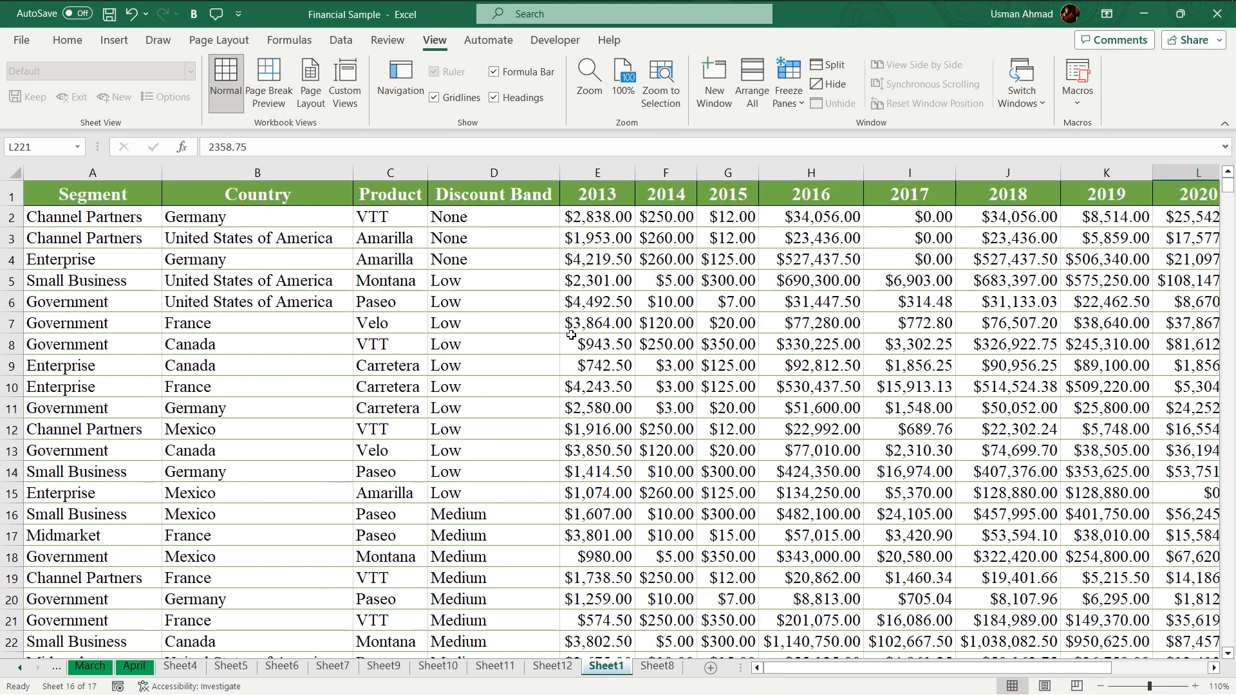
mouse_move(680, 306)
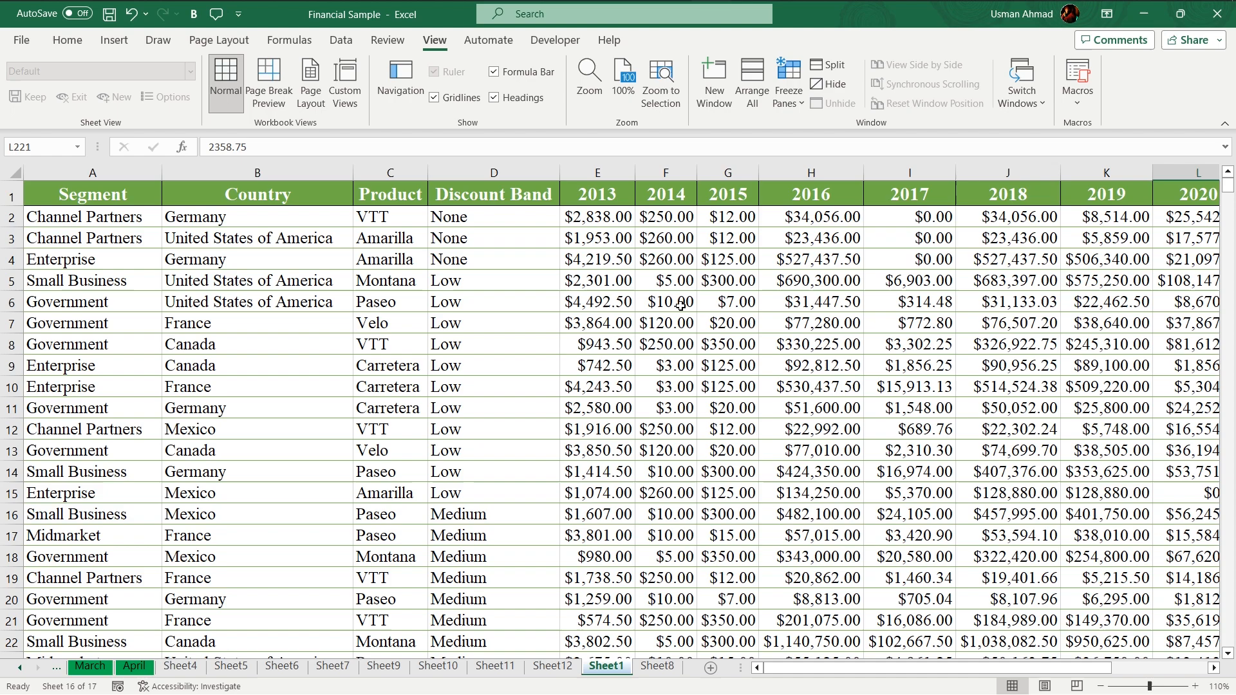
left_click(727, 451)
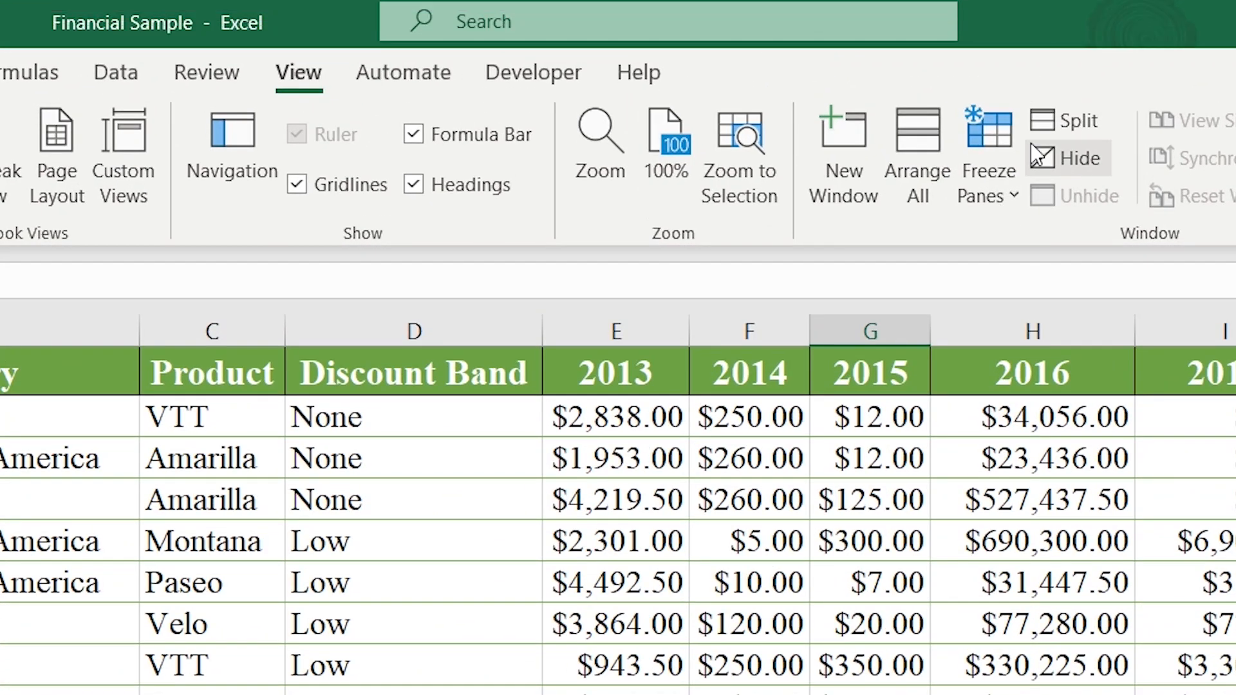
mouse_move(1066, 119)
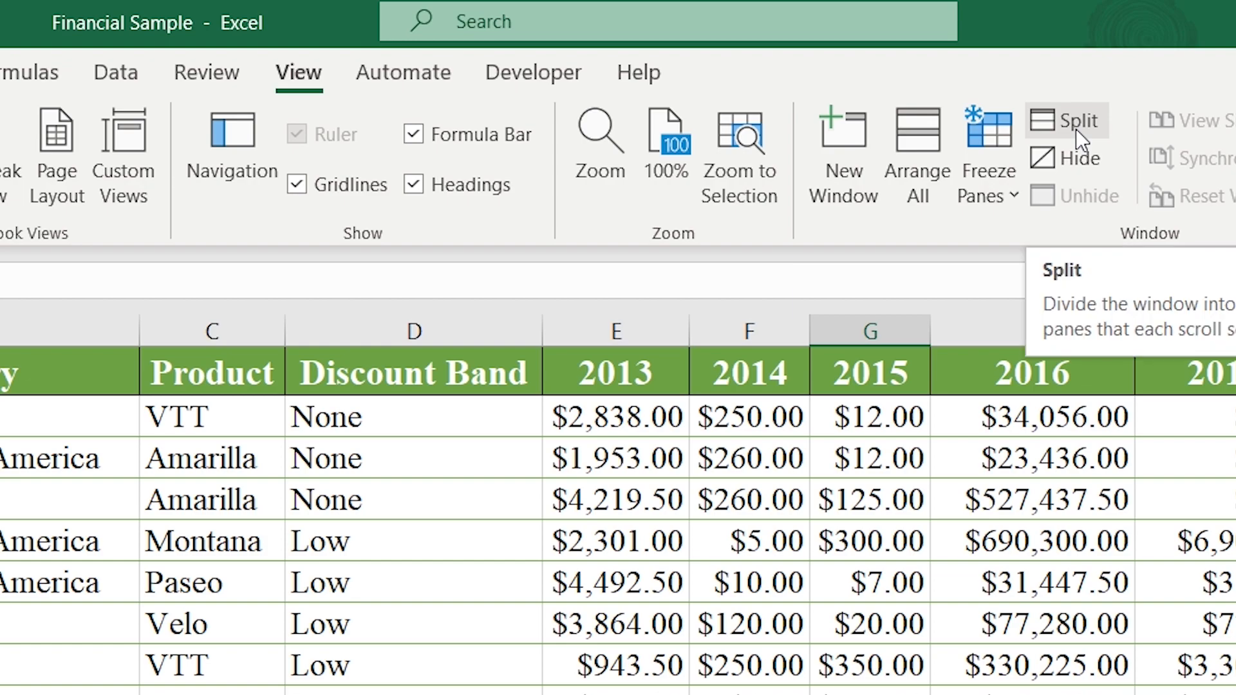
mouse_move(1143, 242)
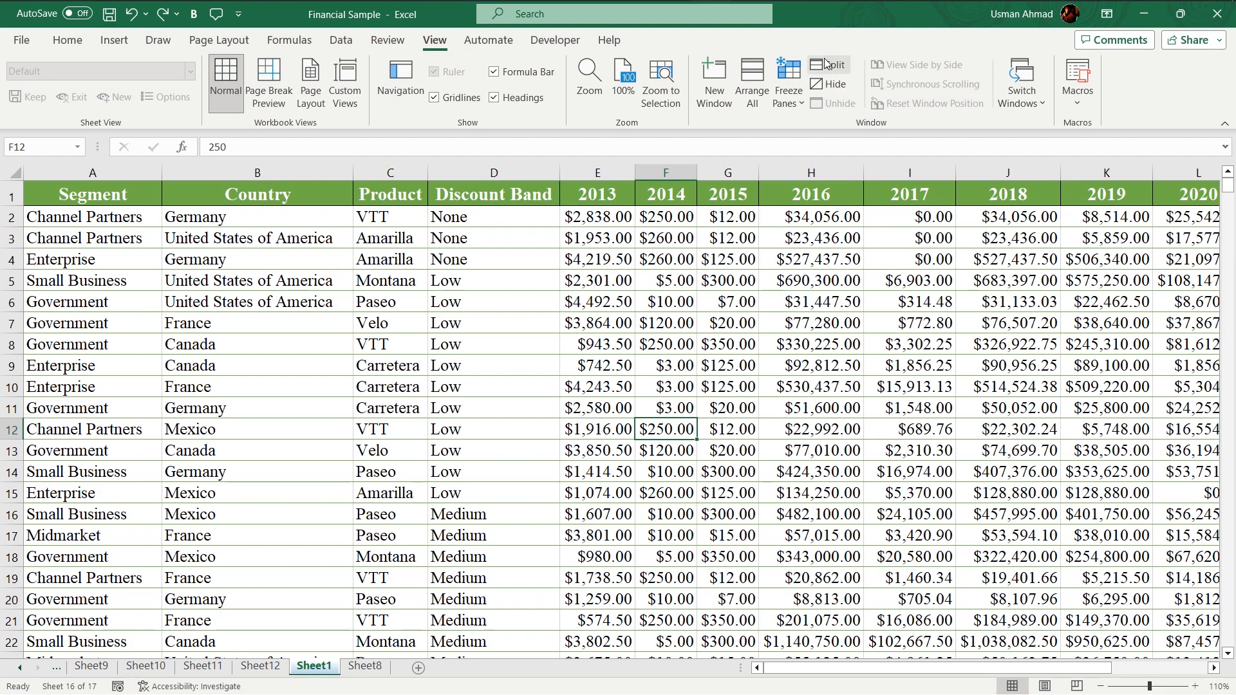
- Split the window into four panes and scroll the lower pane to rows 231 onward
left_click(826, 64)
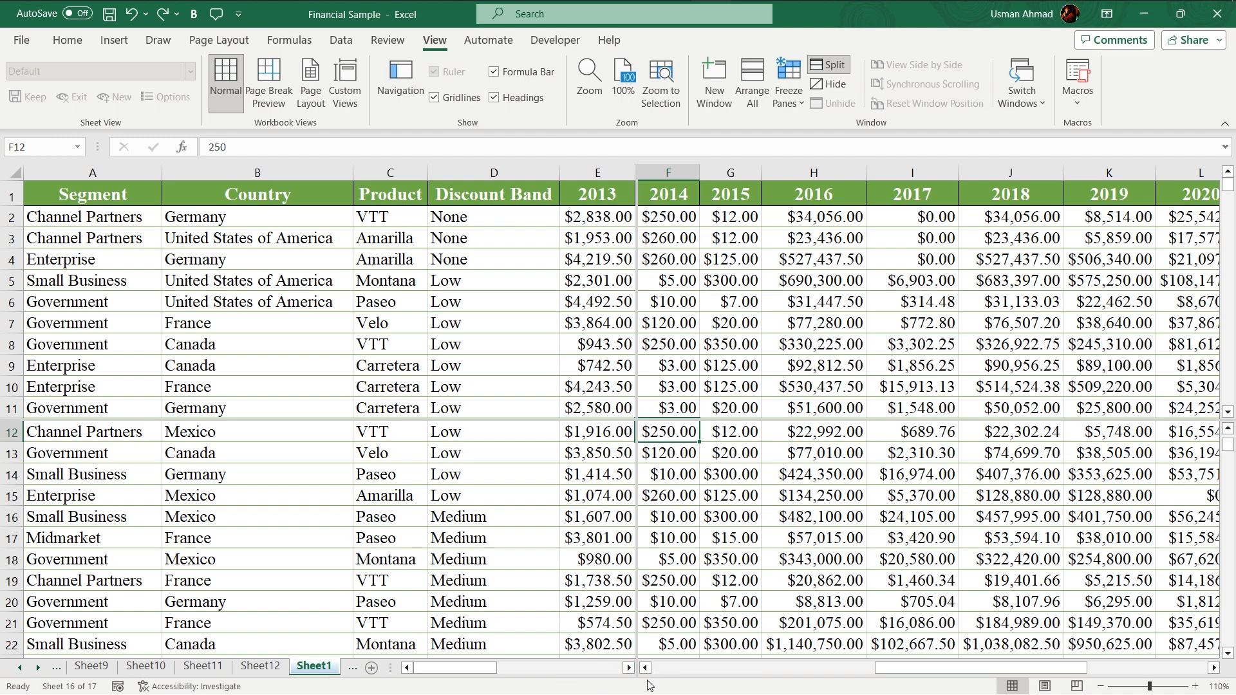
mouse_move(737, 678)
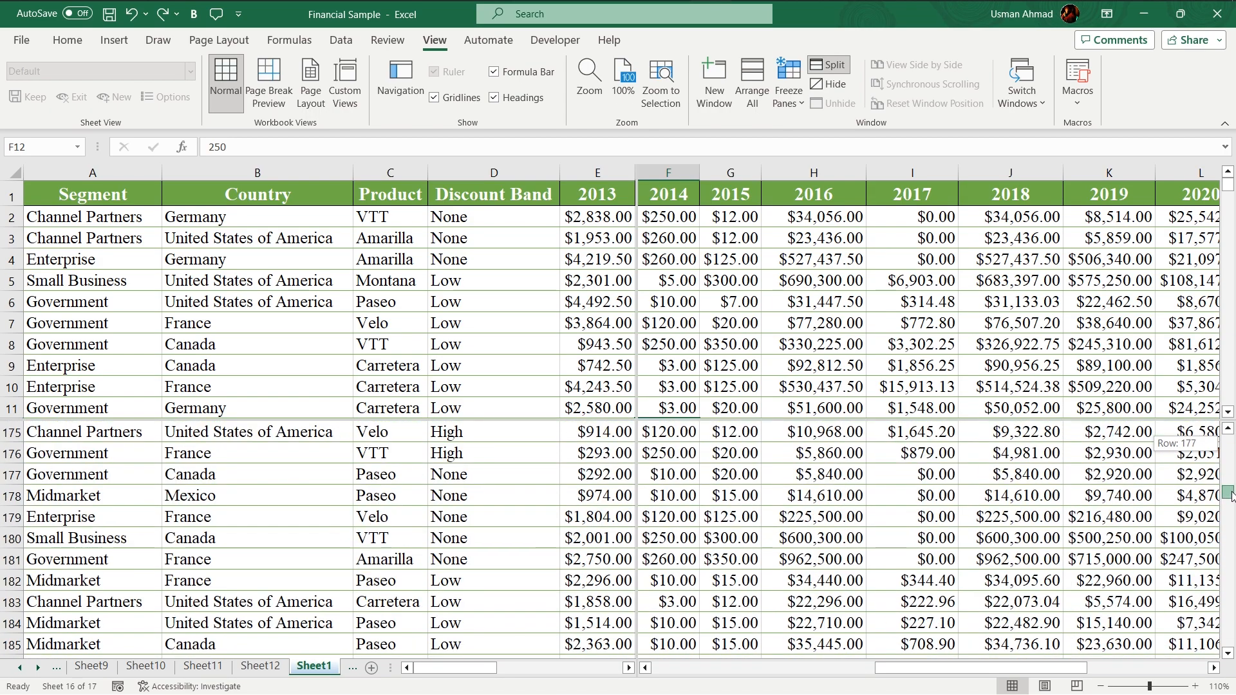
scroll("down", 3)
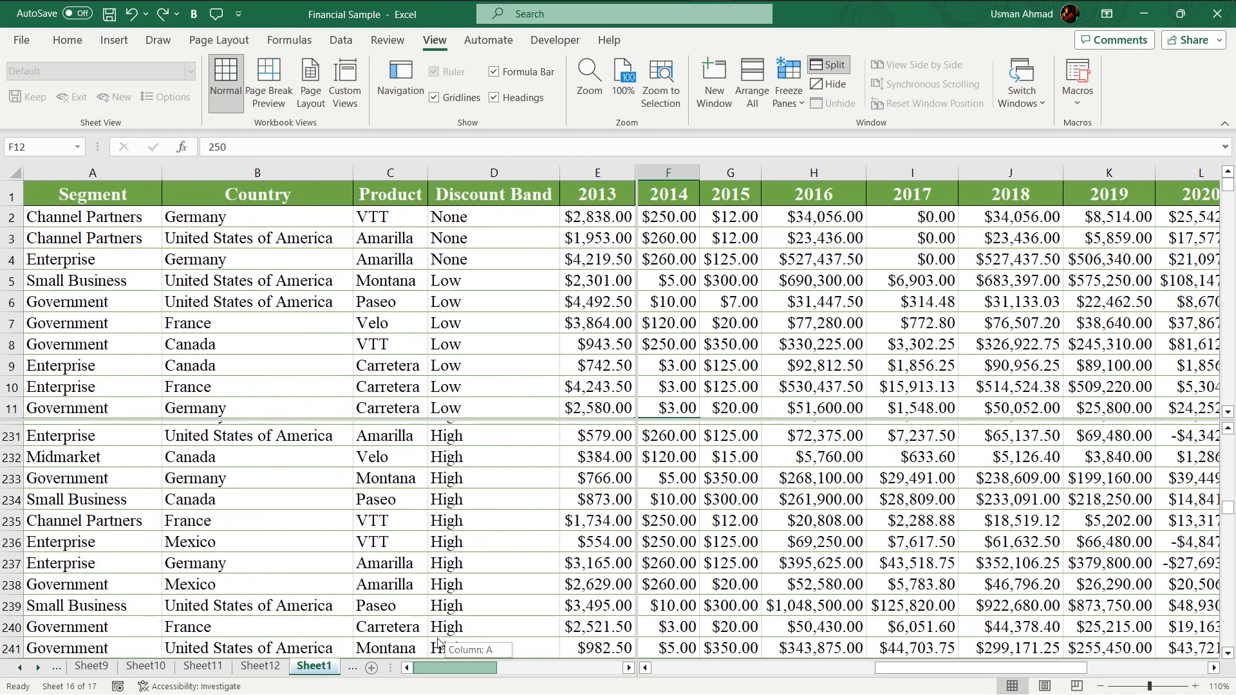
mouse_move(902, 688)
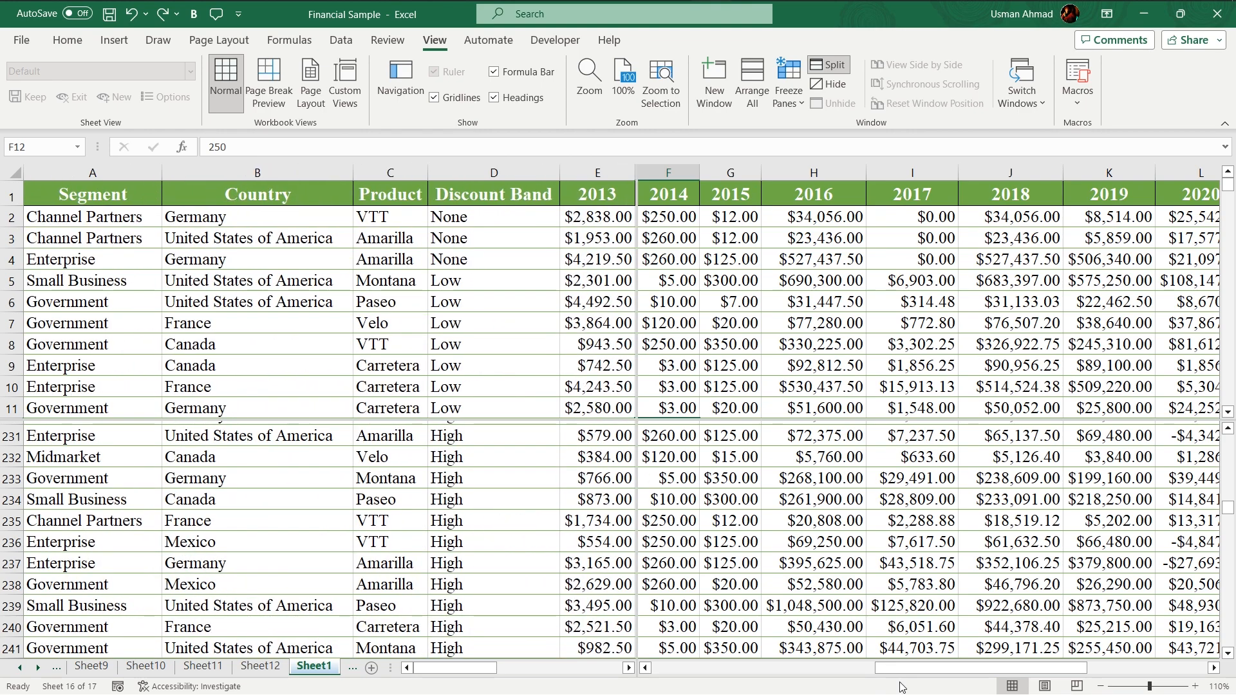
mouse_move(745, 247)
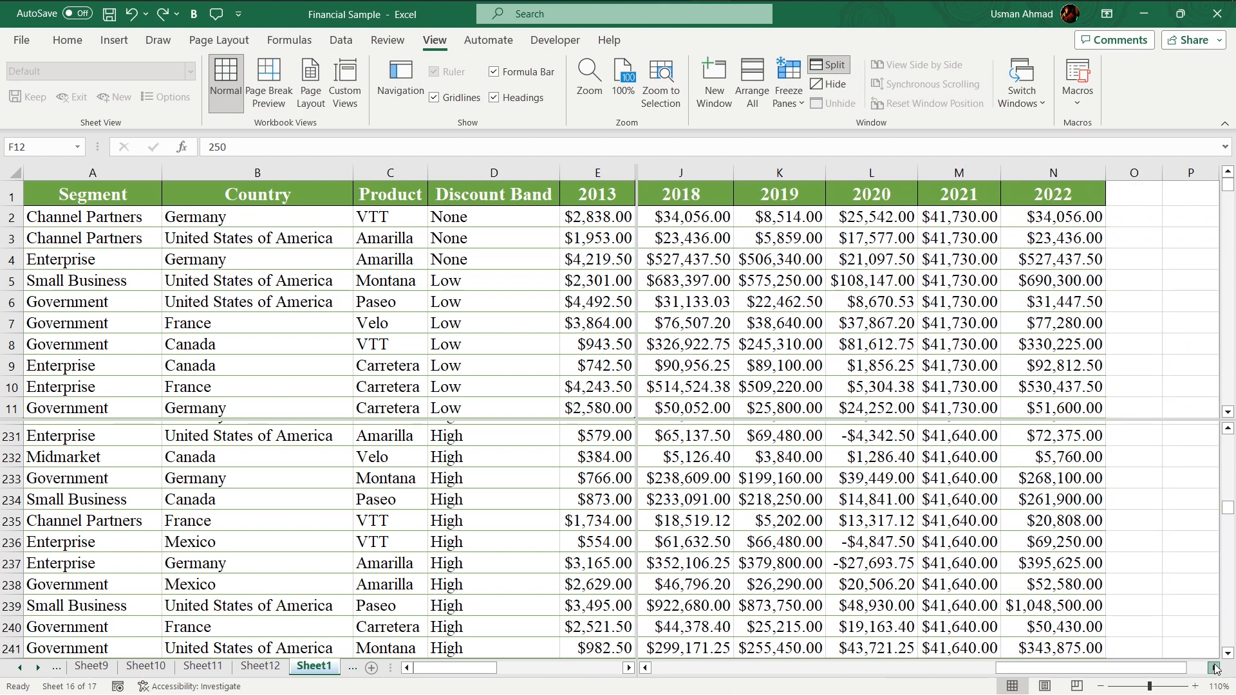
- Scroll the lower split panes back up to row 1
left_click(646, 669)
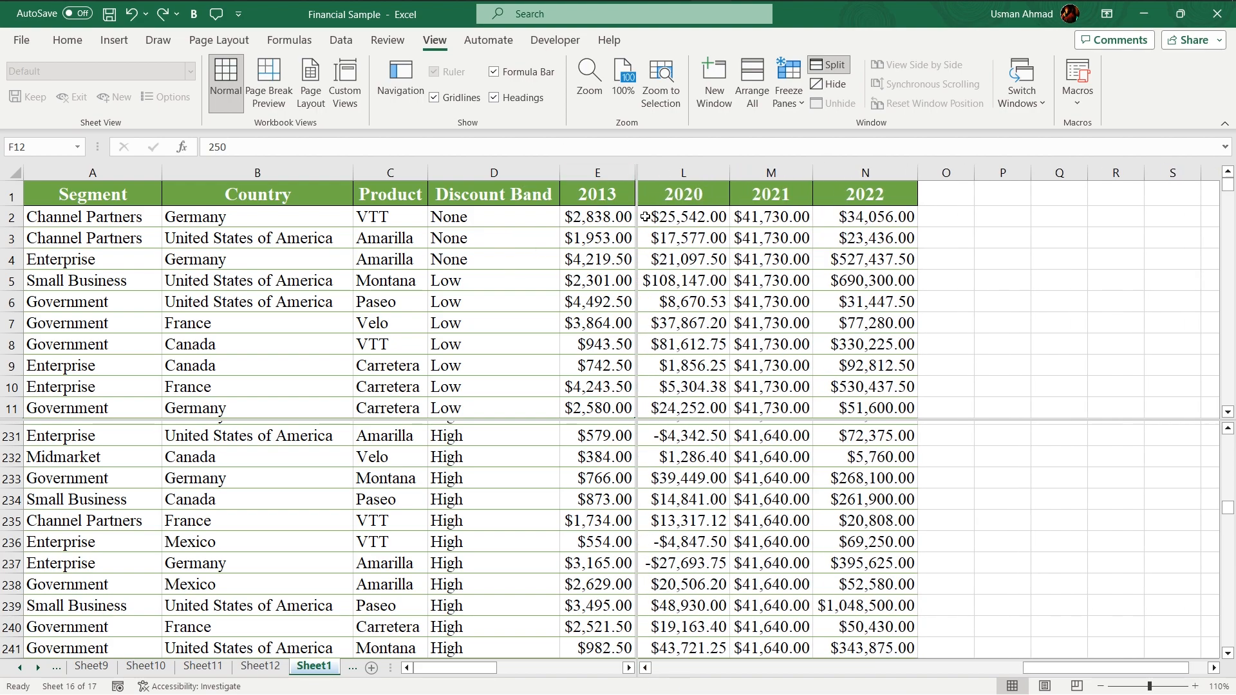
scroll("up", 3)
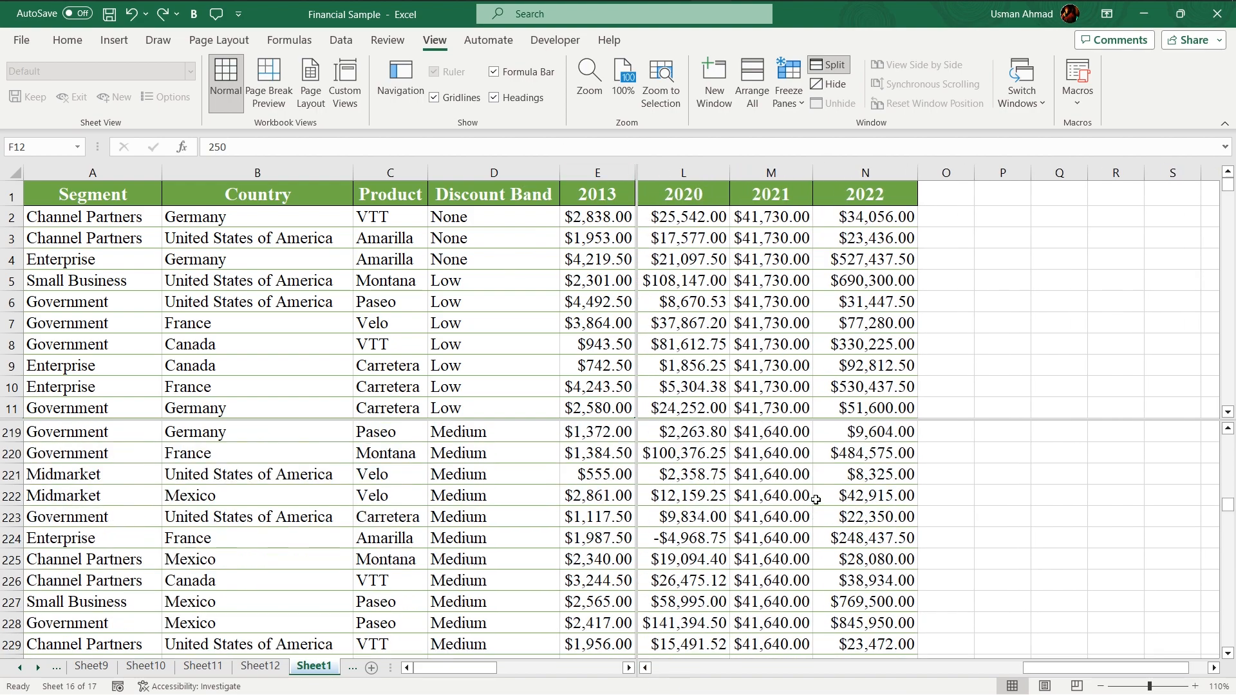
scroll("up", 3)
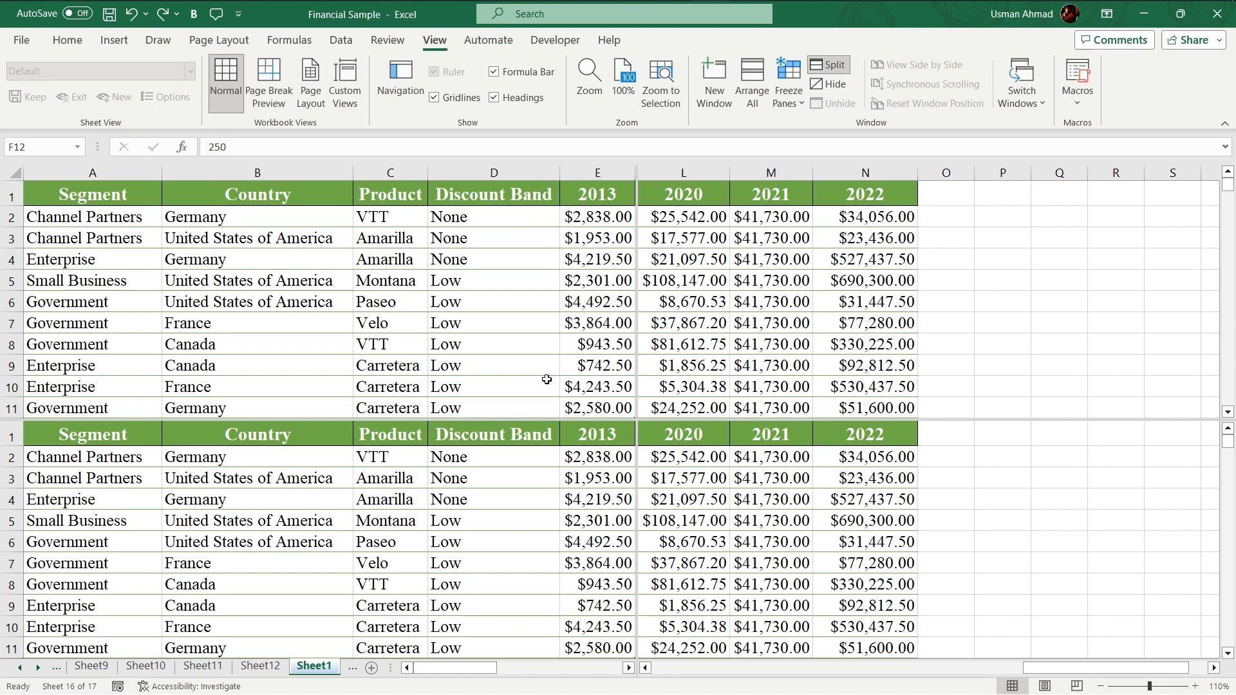
mouse_move(907, 672)
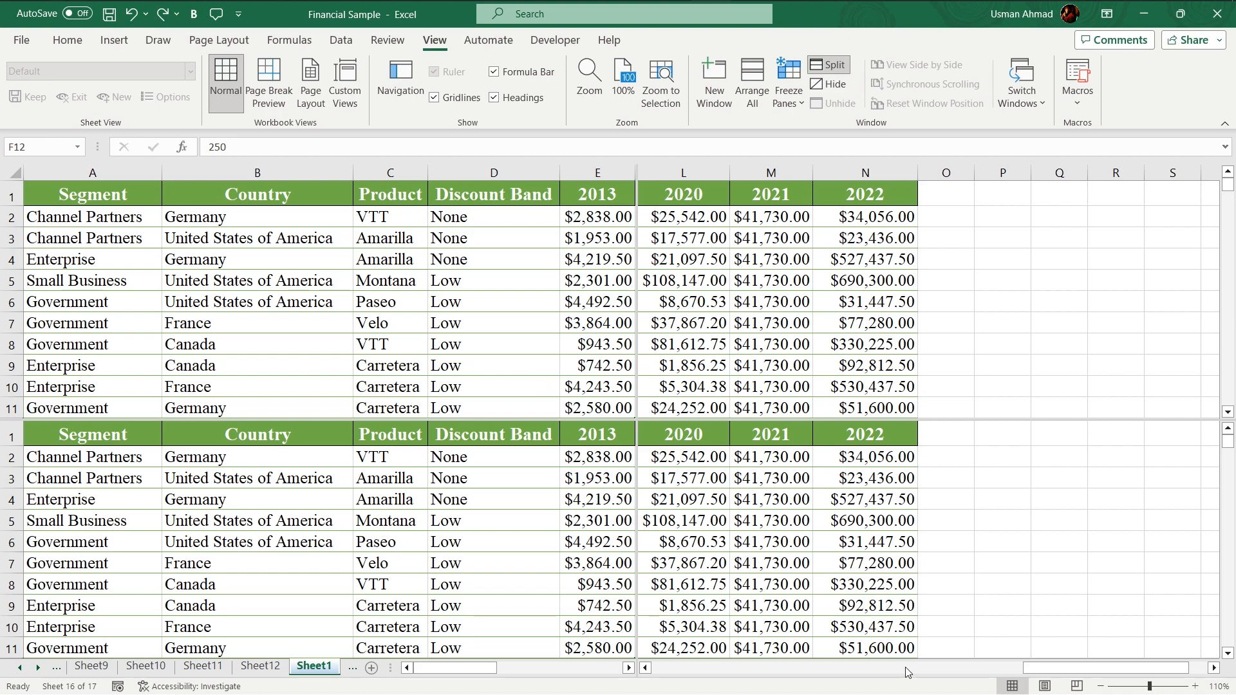
mouse_move(638, 678)
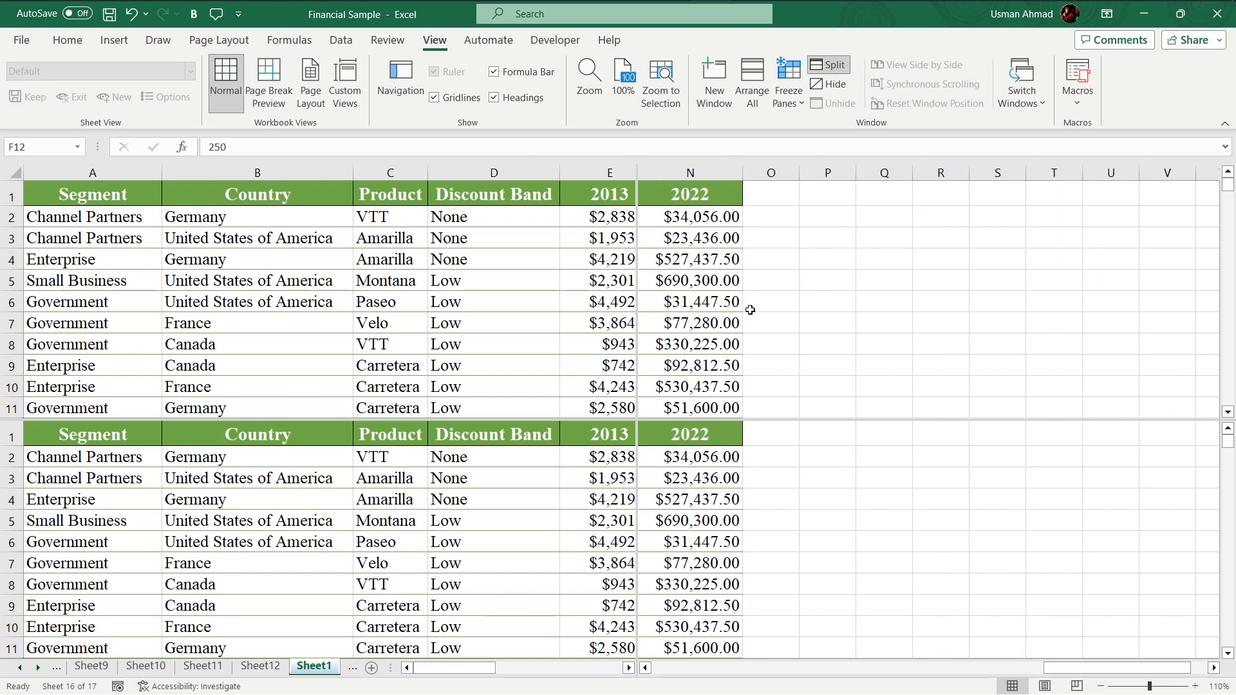
mouse_move(756, 314)
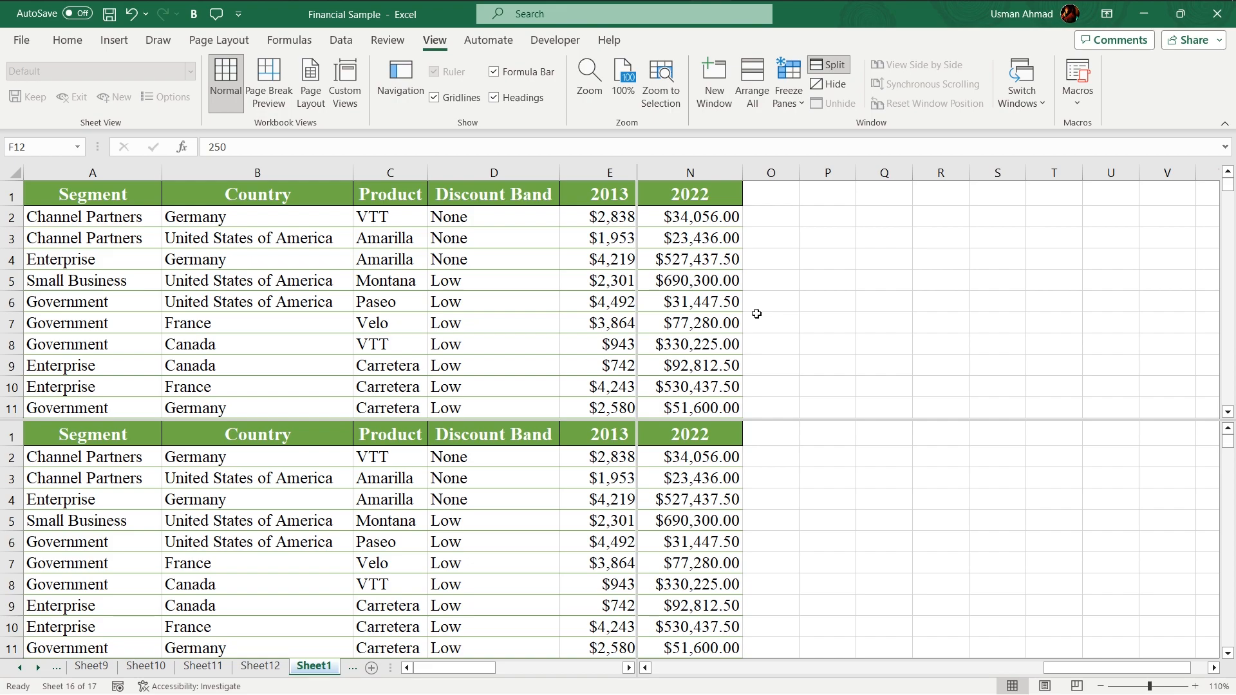
mouse_move(724, 322)
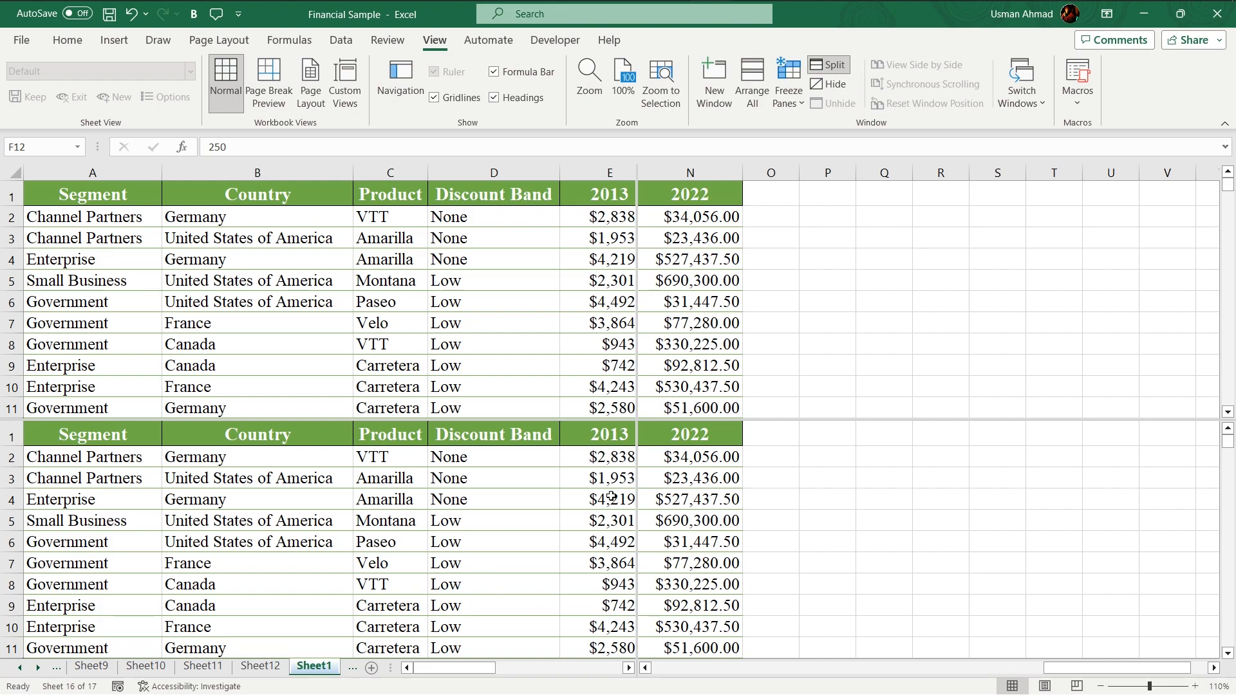
mouse_move(574, 408)
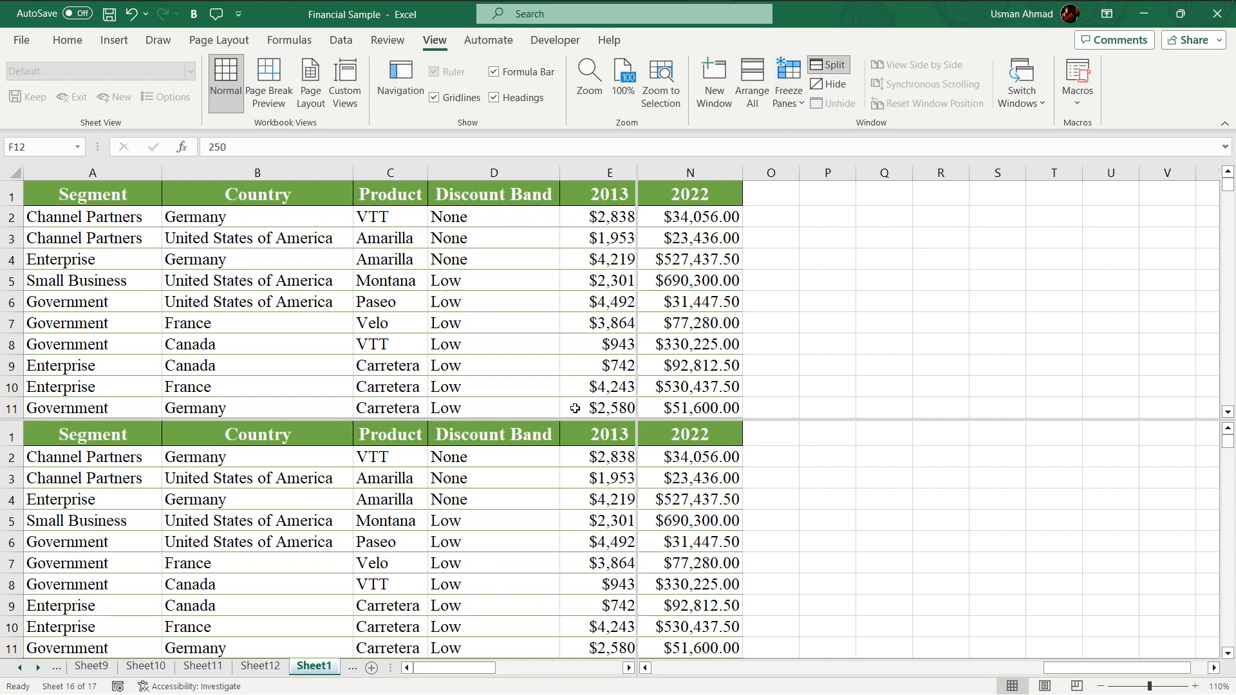
mouse_move(818, 157)
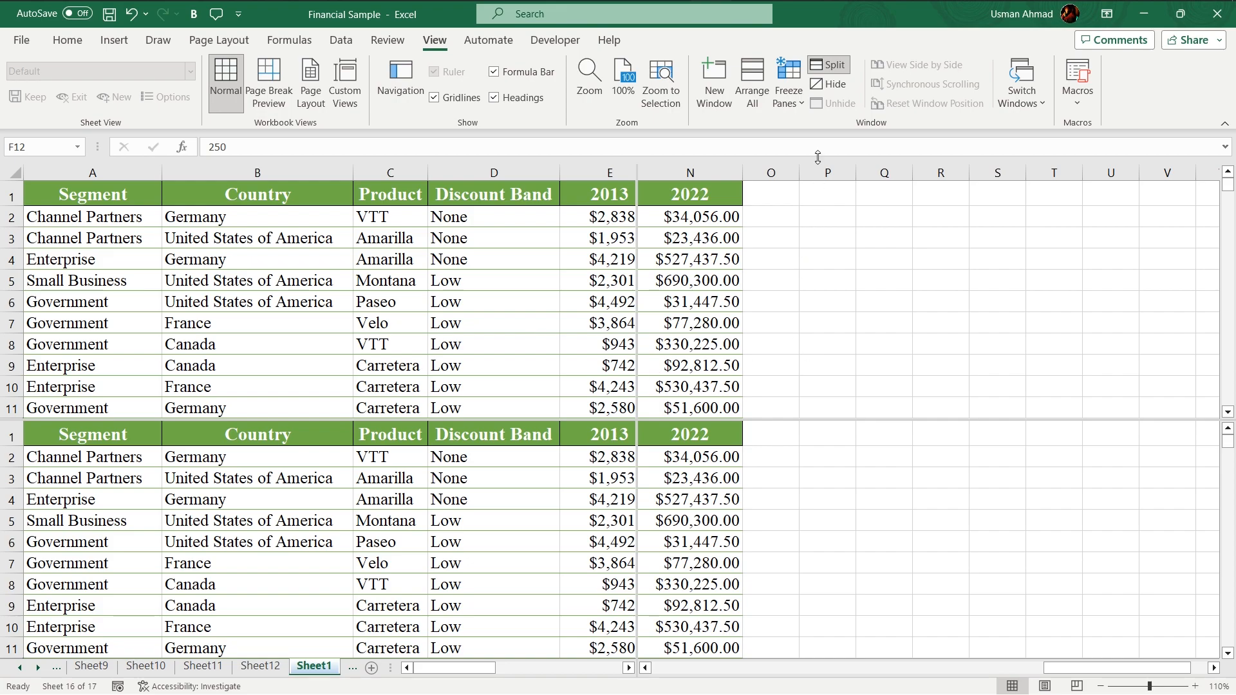
mouse_move(869, 128)
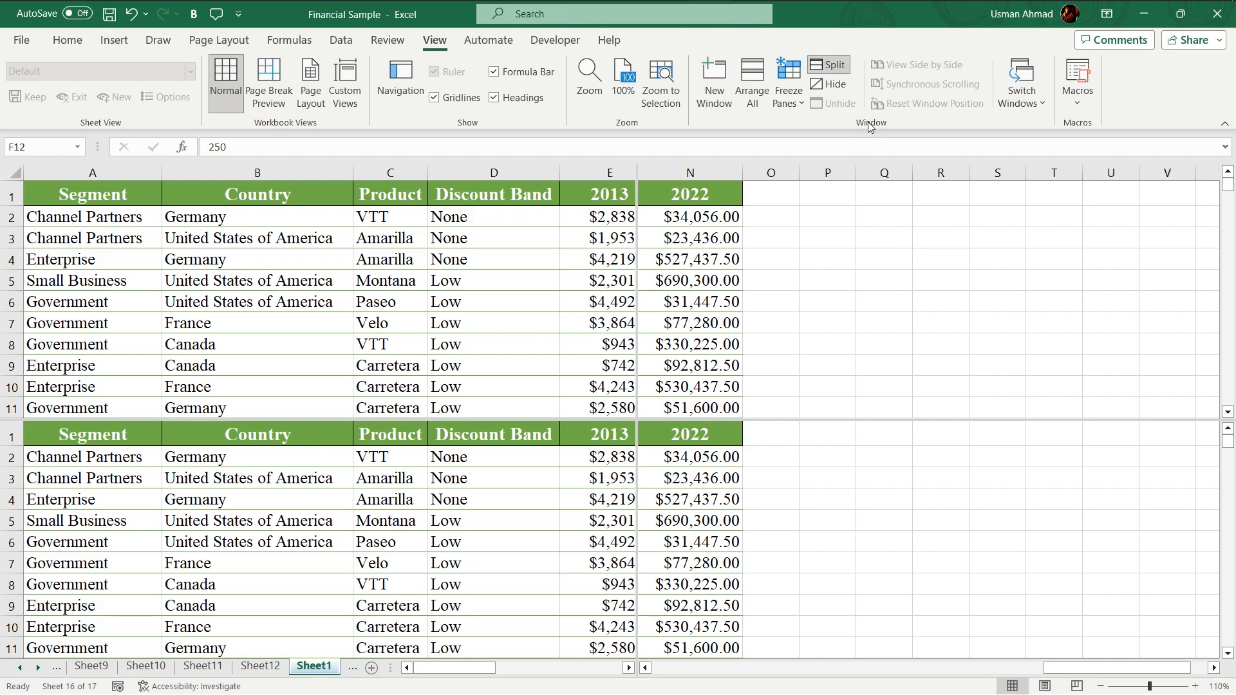
mouse_move(828, 65)
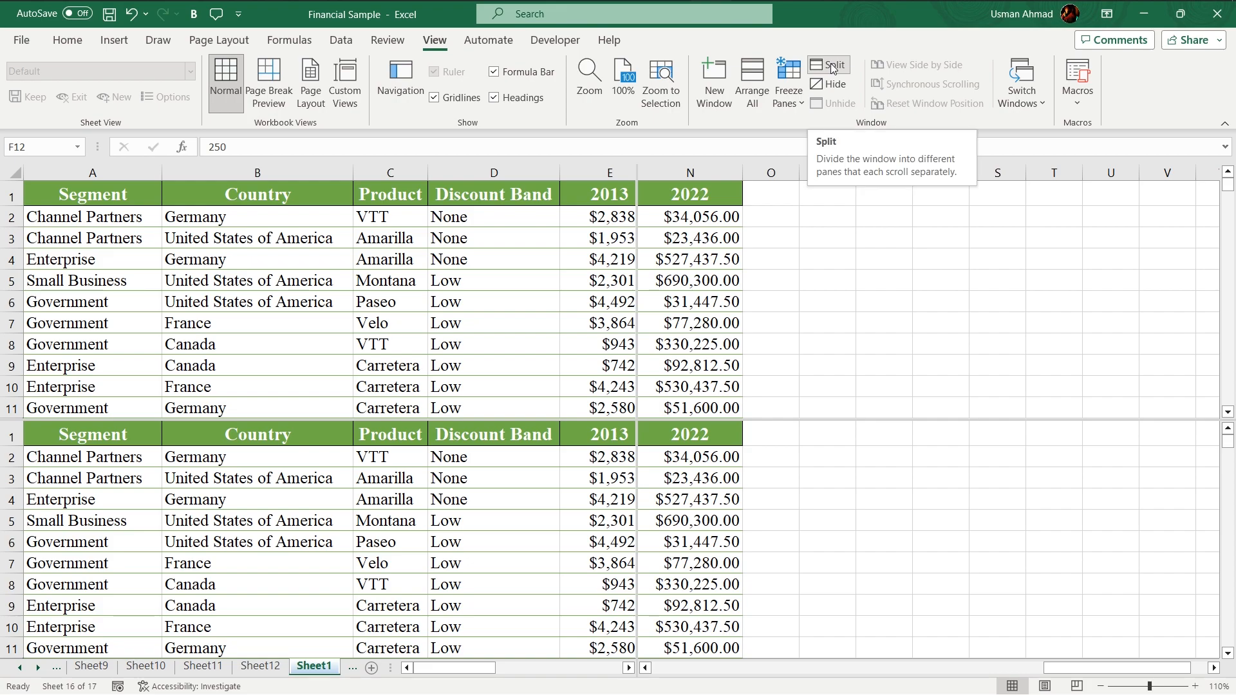
- Remove the split so Sheet1 returns to a single pane
left_click(828, 64)
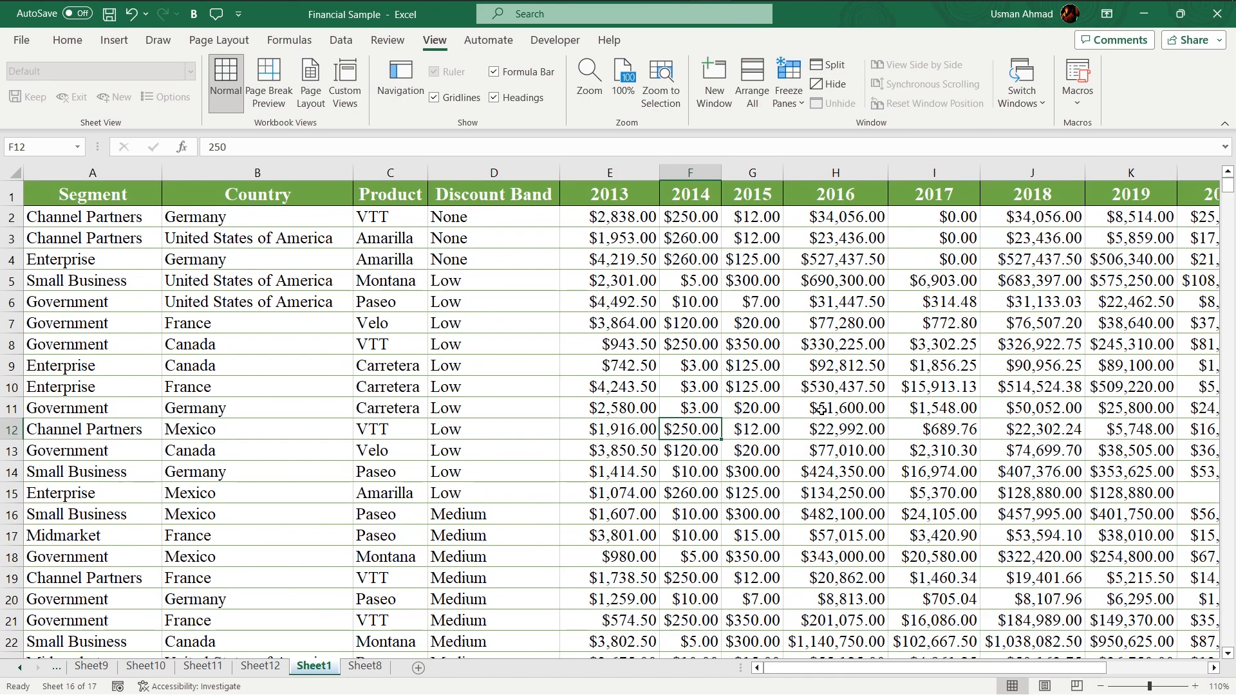